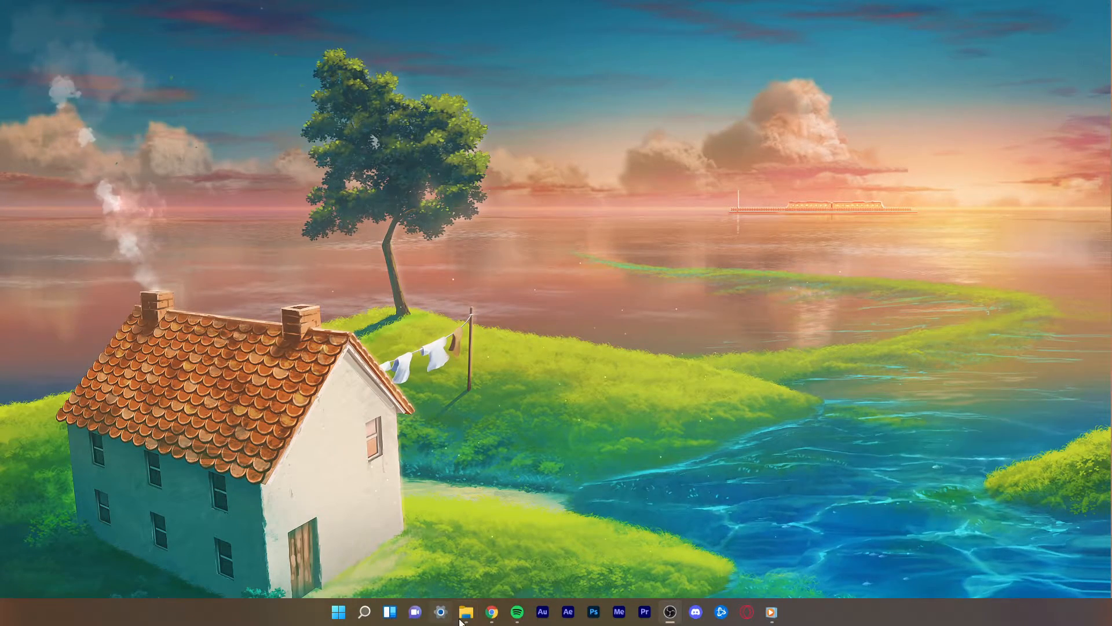
Expand Fortnite's sub-services on the Epic status page and review Past Incidents.
{"action": "left_click", "coordinate": [491, 612]}
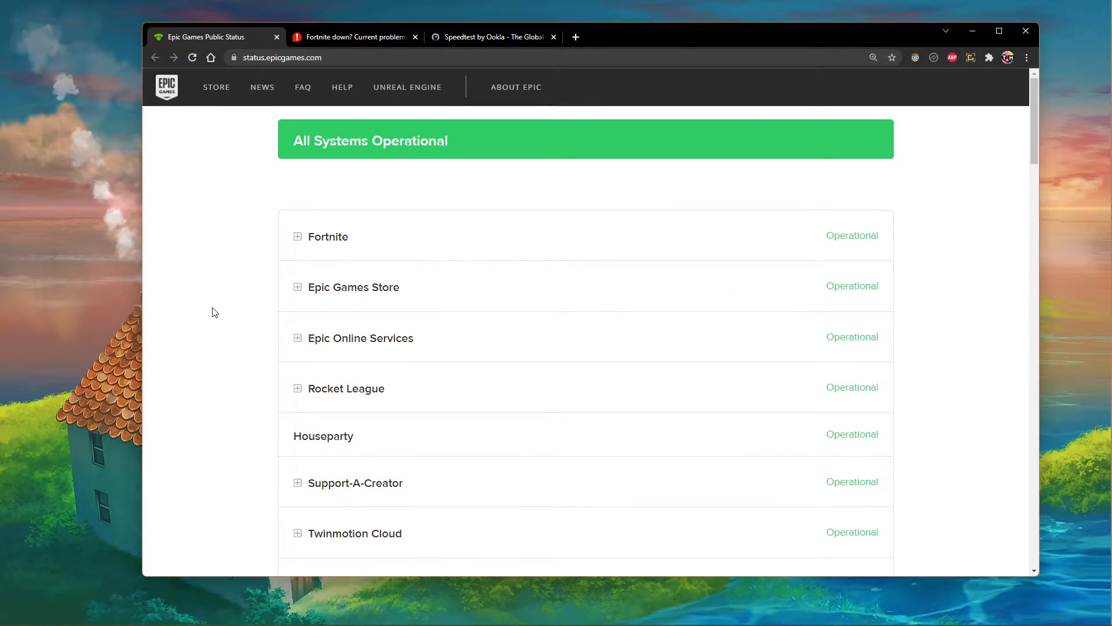
{"action": "mouse_move", "coordinate": [206, 272]}
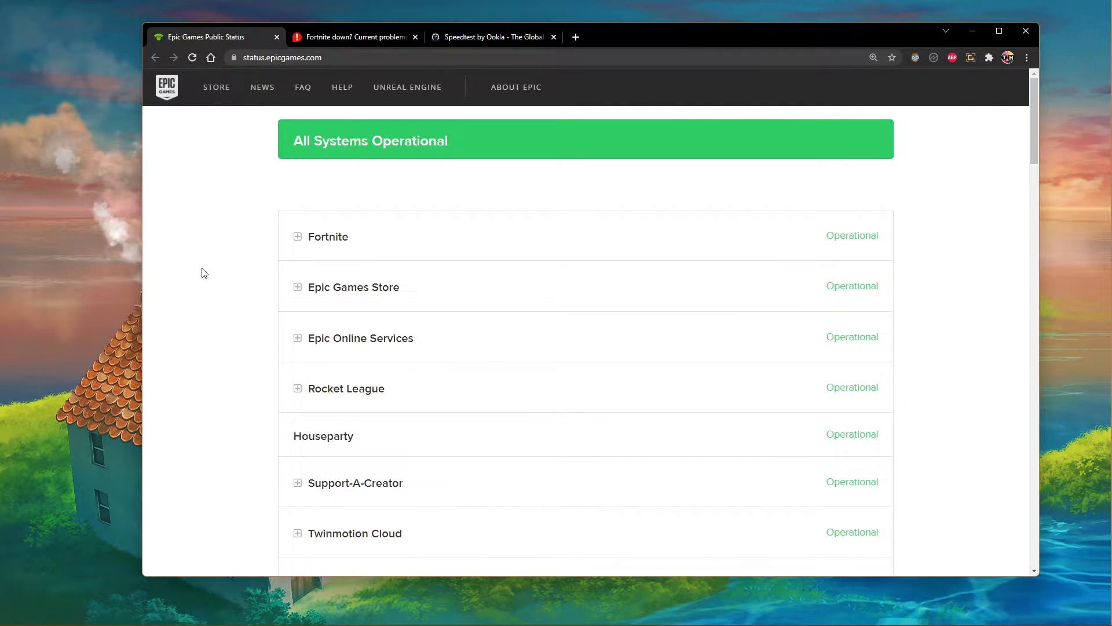
{"action": "left_click", "coordinate": [298, 236]}
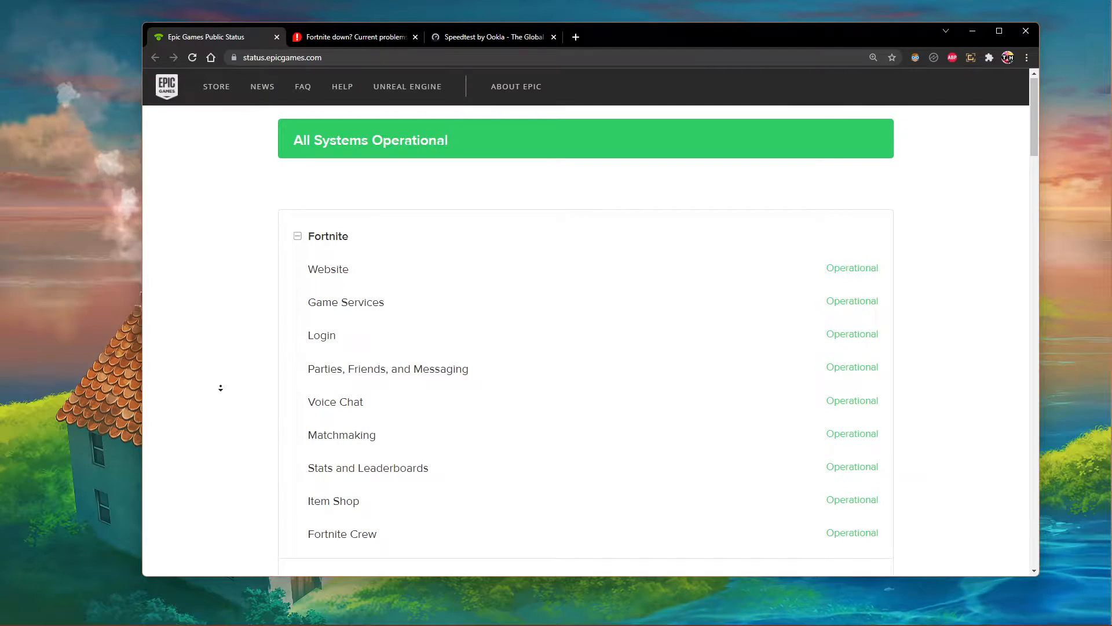
{"action": "scroll", "scroll_direction": "down", "scroll_amount": 3}
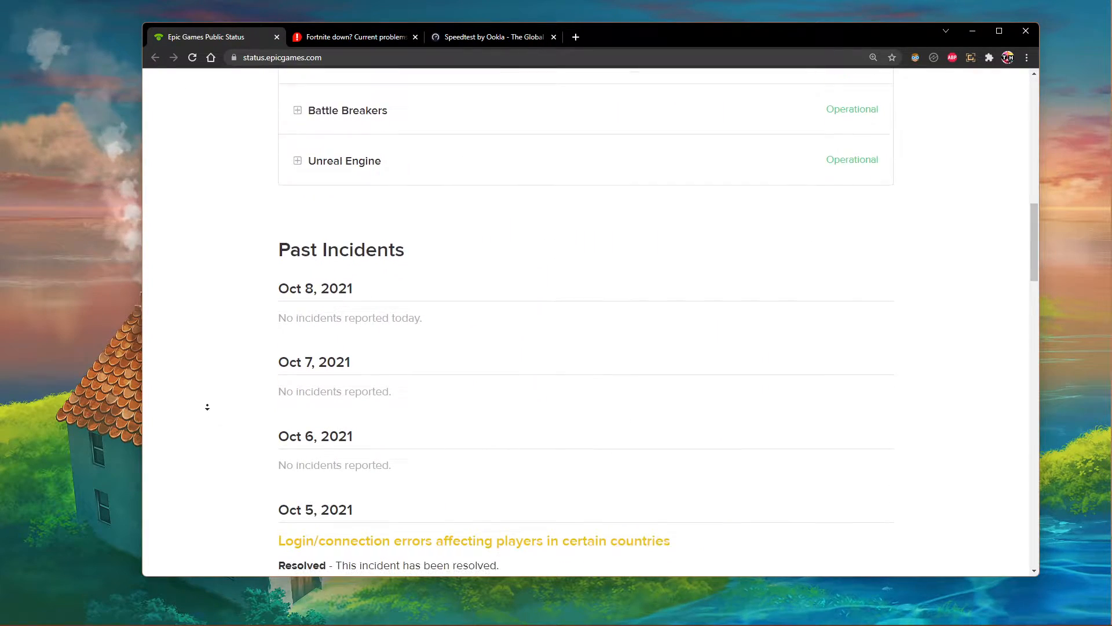
{"action": "scroll", "scroll_direction": "down", "scroll_amount": 3}
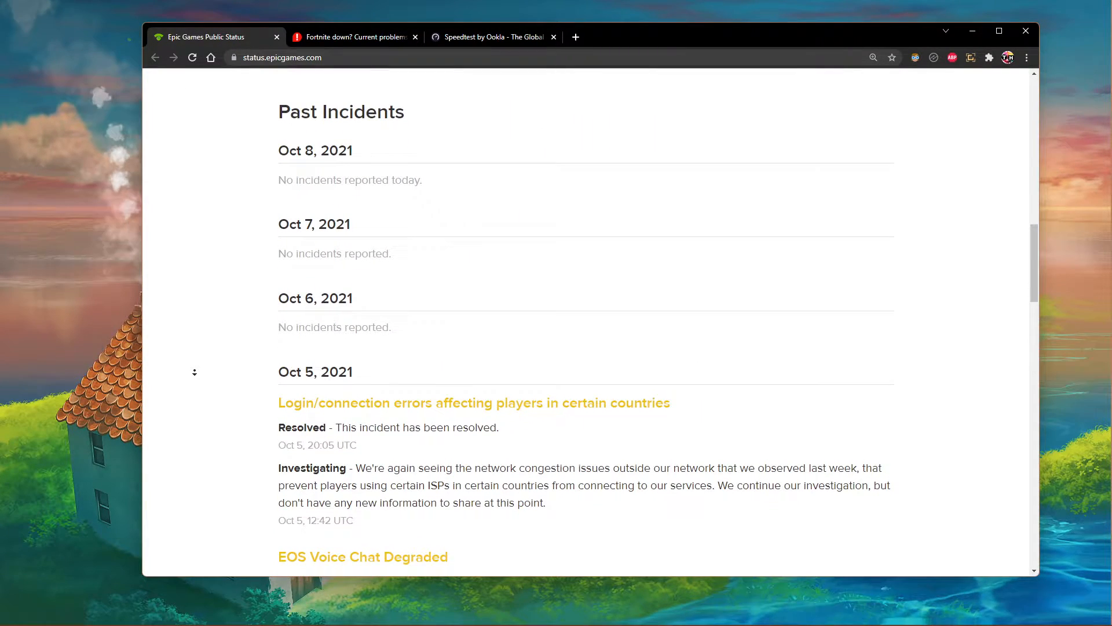
Review Downdetector's 24-hour Fortnite outage report chart.
{"action": "left_click", "coordinate": [353, 36]}
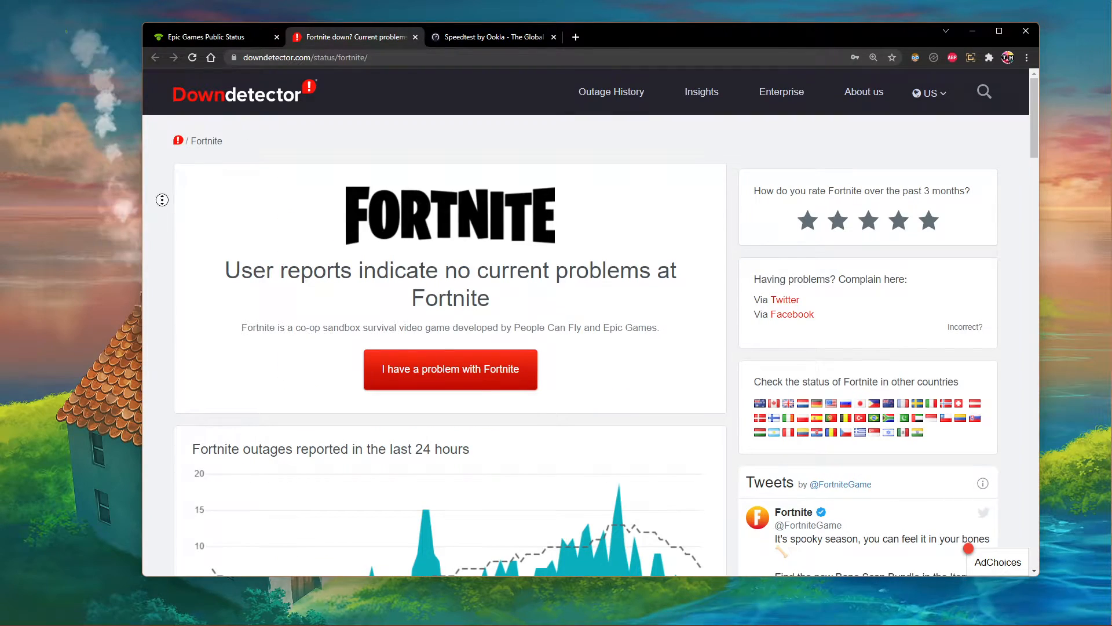
{"action": "scroll", "scroll_direction": "down", "scroll_amount": 3}
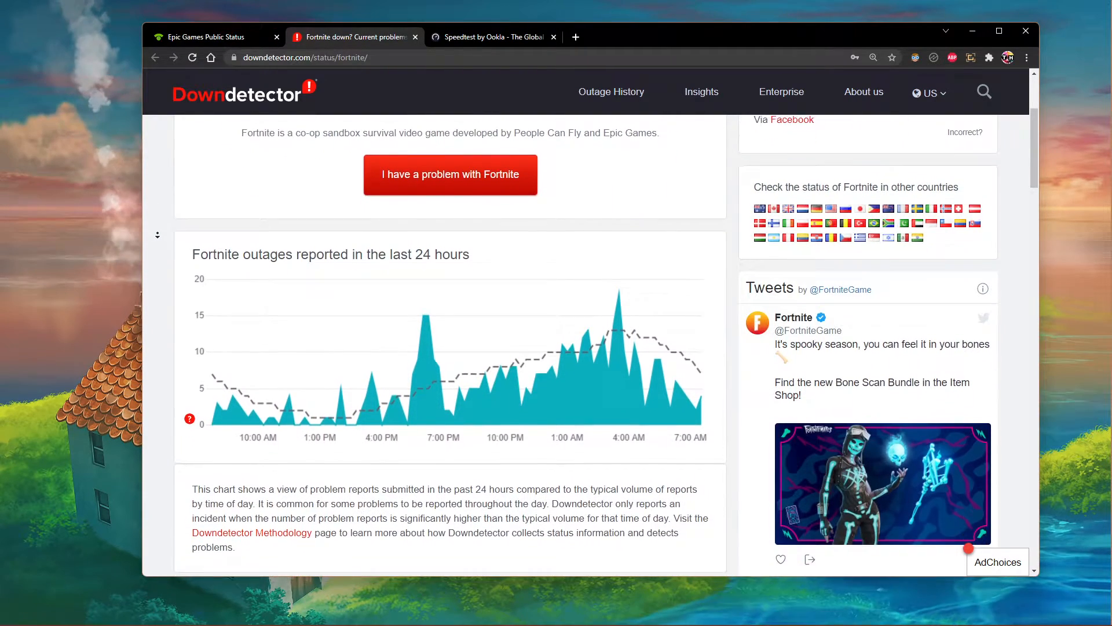
{"action": "scroll", "scroll_direction": "down", "scroll_amount": 3}
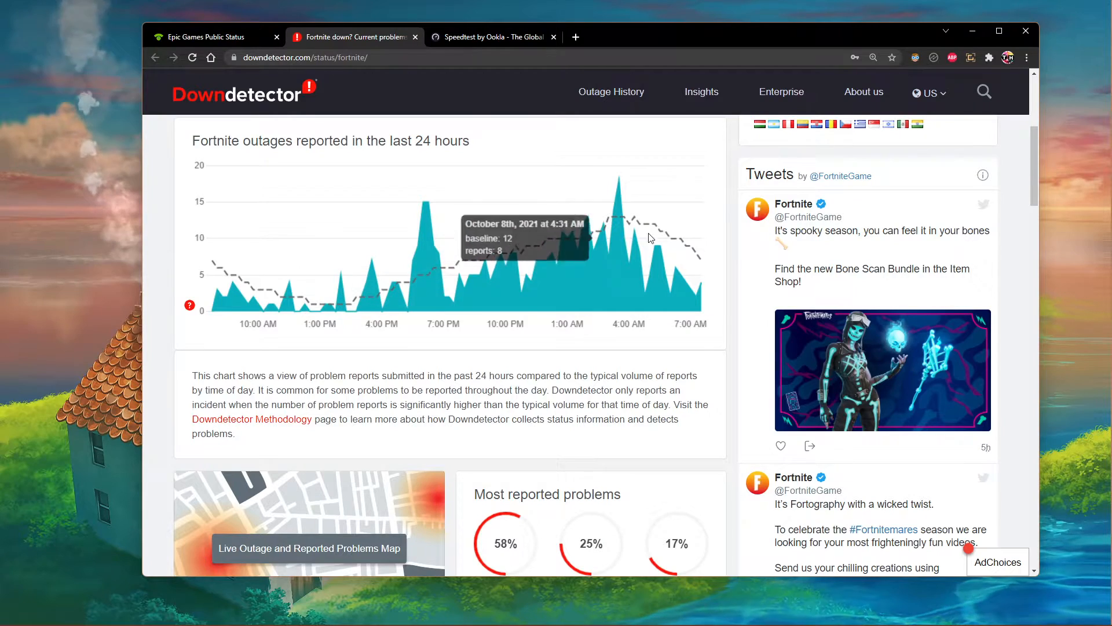
{"action": "scroll", "scroll_direction": "down", "scroll_amount": 3}
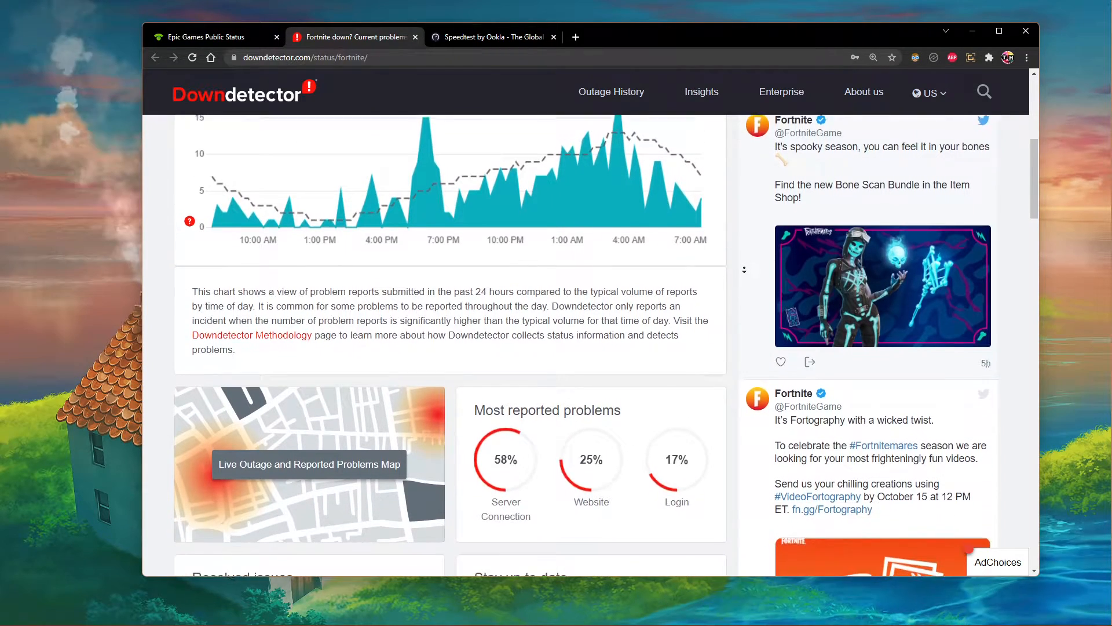
{"action": "scroll", "scroll_direction": "down", "scroll_amount": 3}
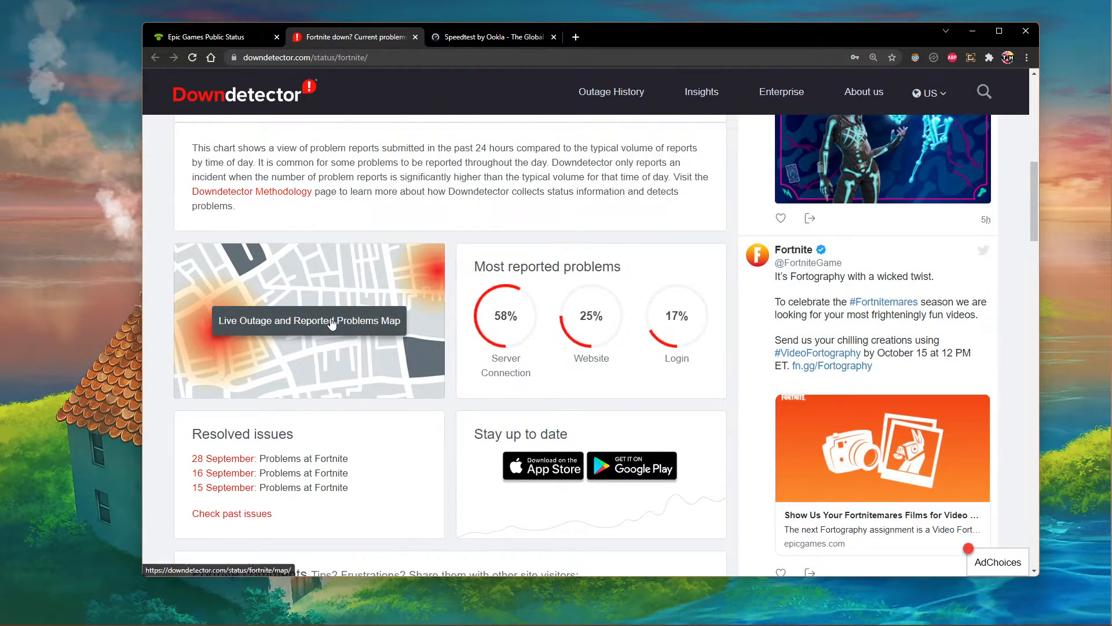
View the Live Outage and Reported Problems Map showing no current problems.
{"action": "left_click", "coordinate": [308, 319]}
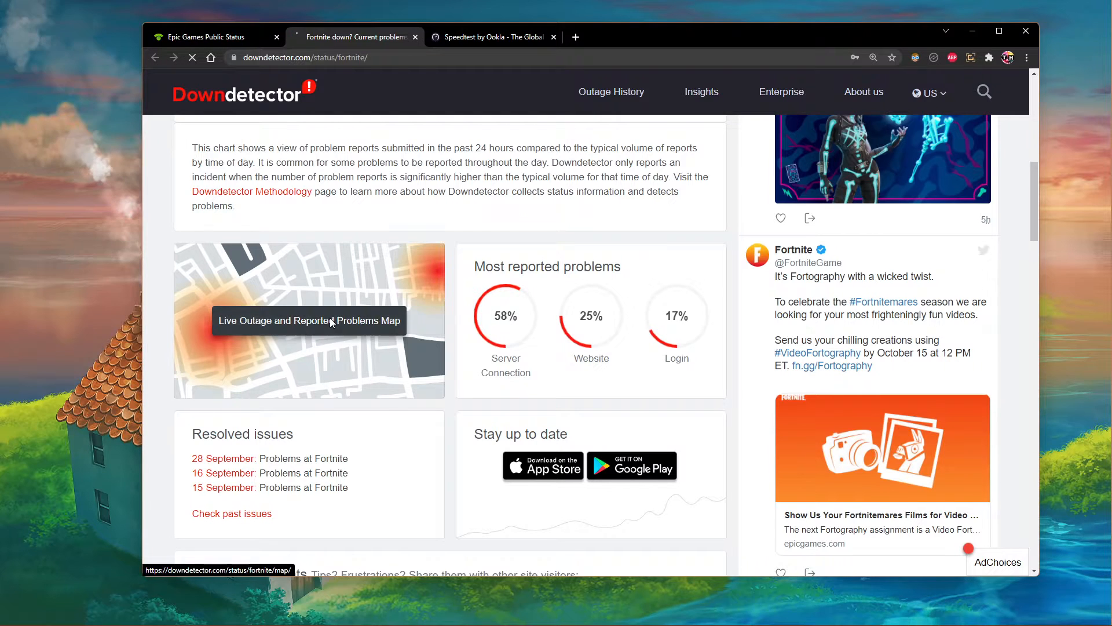
{"action": "left_click", "coordinate": [308, 320]}
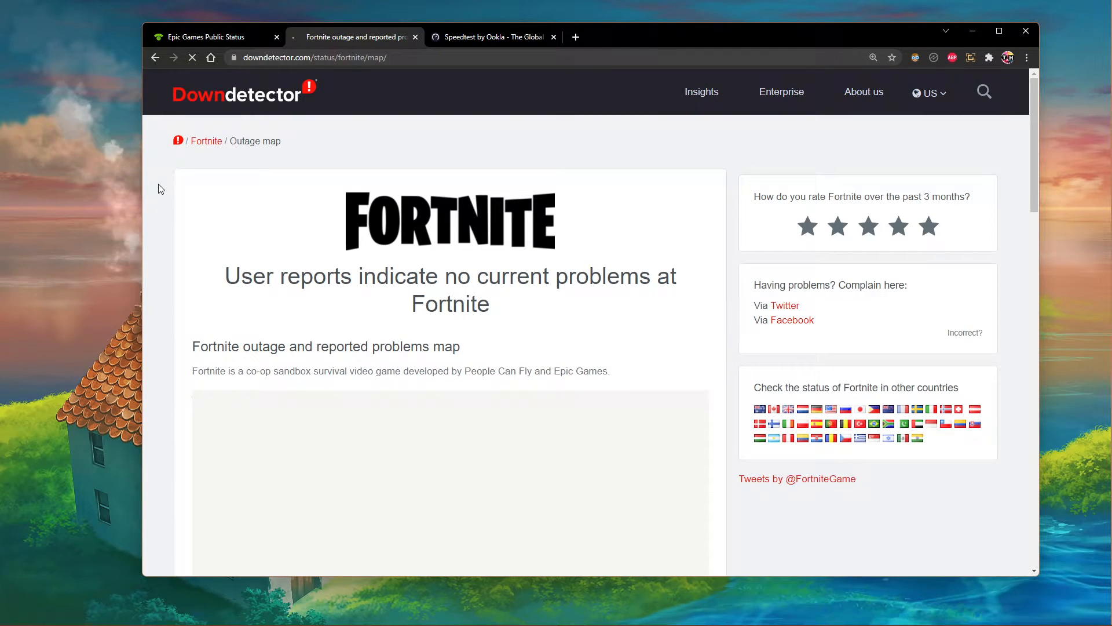
{"action": "scroll", "scroll_direction": "down", "scroll_amount": 3}
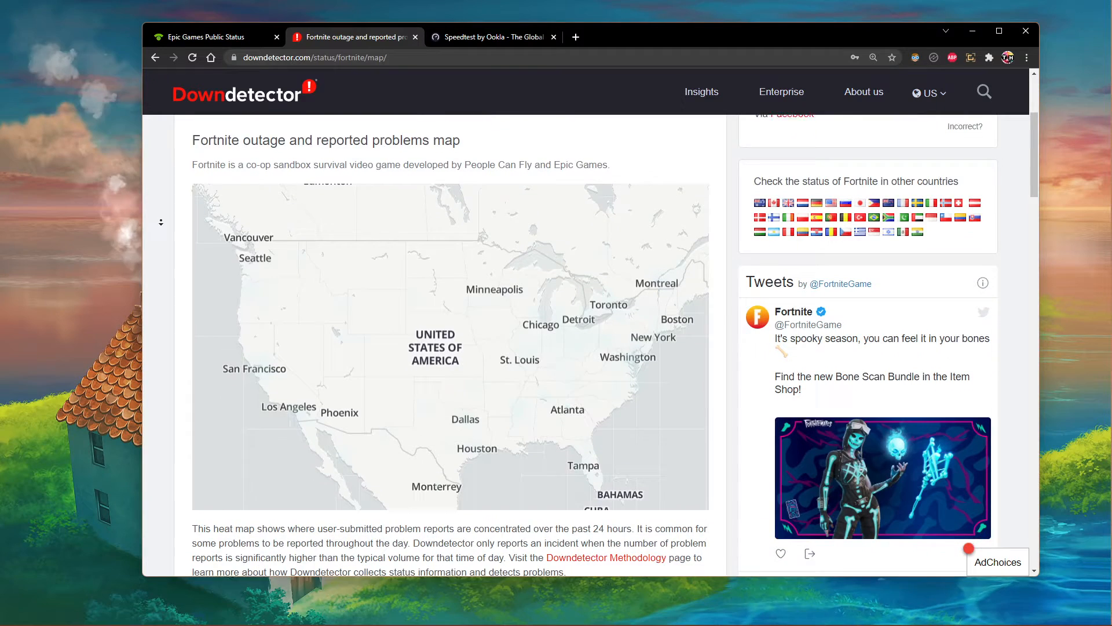
{"action": "scroll", "scroll_direction": "down", "scroll_amount": 3}
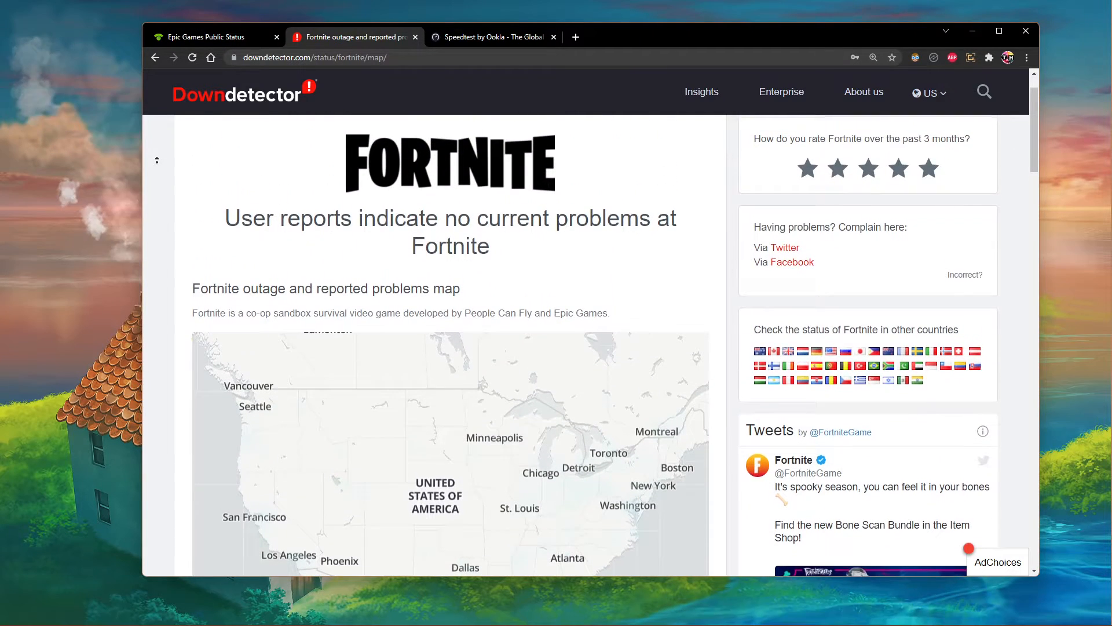
Start a Speedtest by Ookla run on speedtest.net to measure ping and download.
{"action": "left_click", "coordinate": [495, 37]}
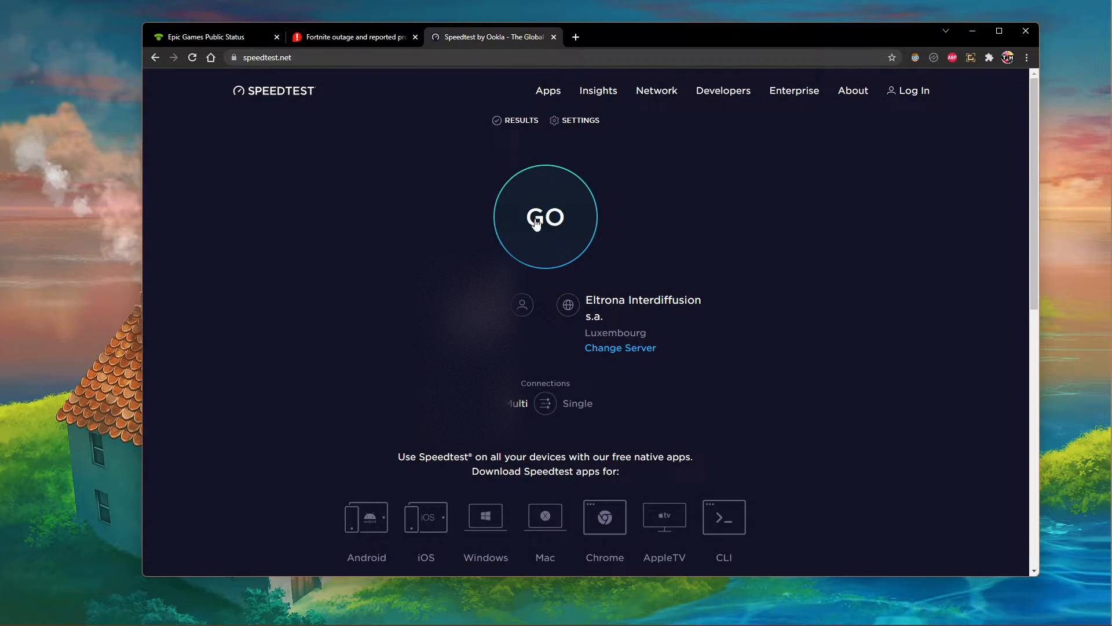
{"action": "left_click", "coordinate": [545, 217]}
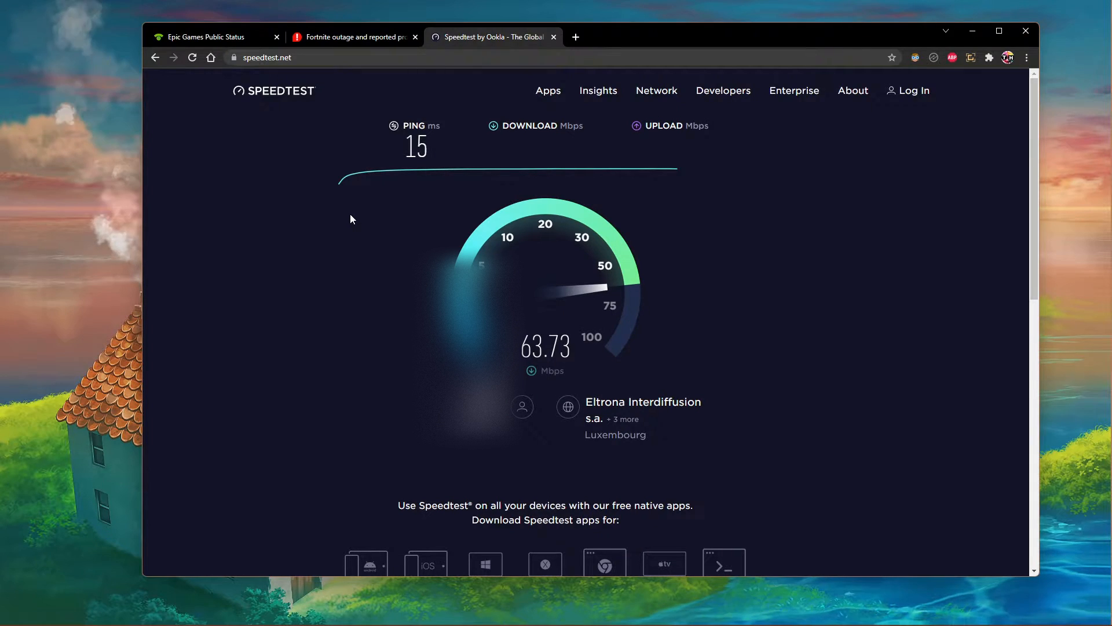
{"action": "mouse_move", "coordinate": [738, 170]}
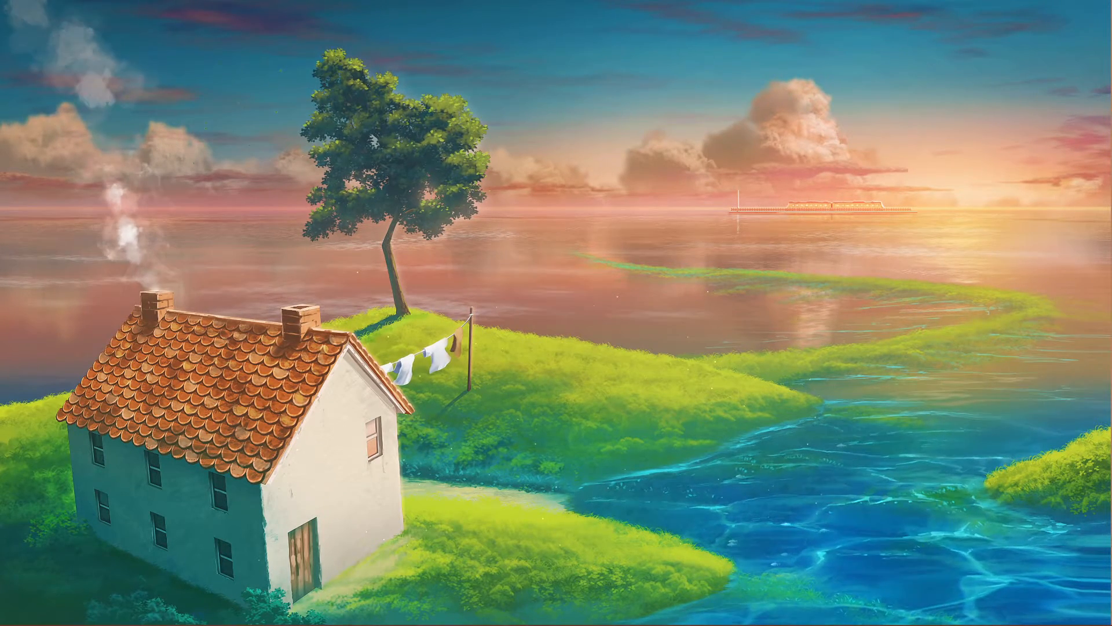
Launch Task Manager, view Wi-Fi performance, and start Resource Monitor from it.
{"action": "type", "text": "task Manager"}
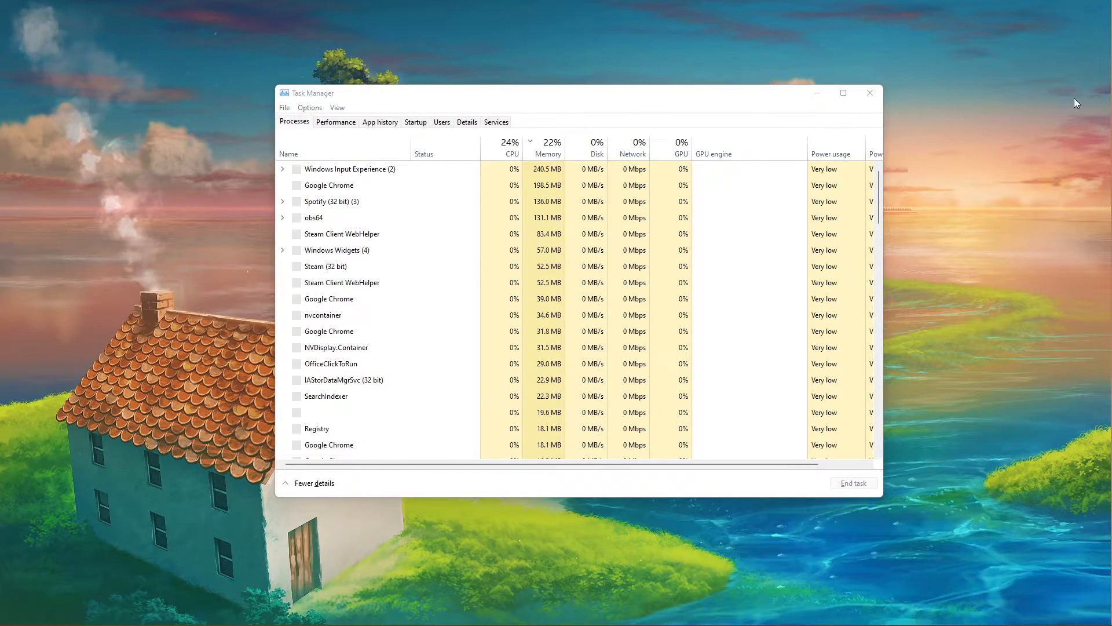
{"action": "left_click", "coordinate": [336, 121]}
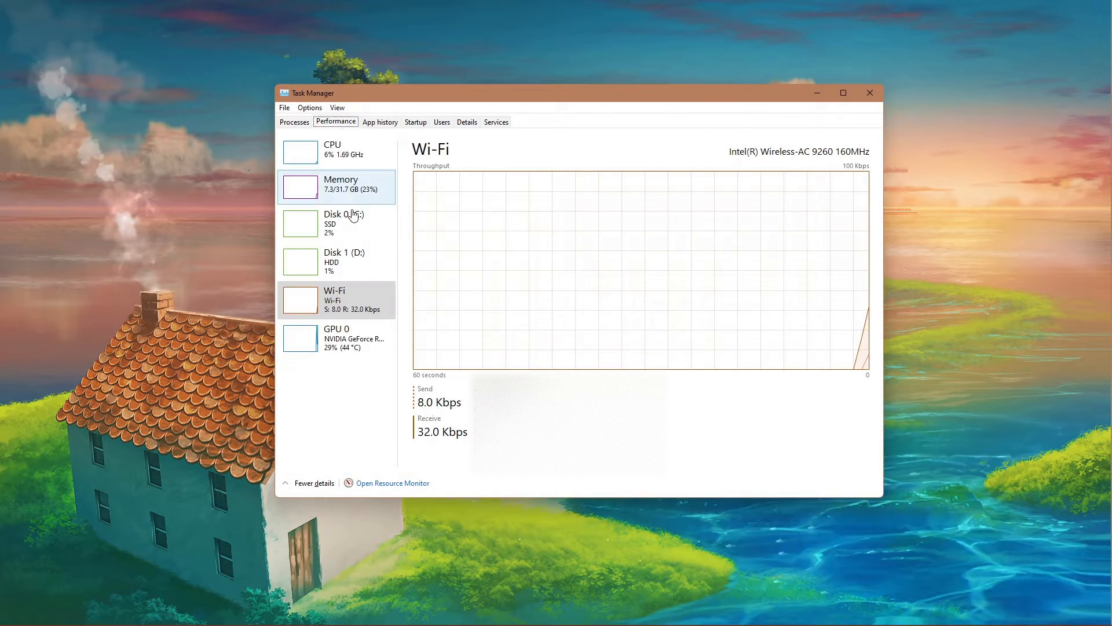
{"action": "left_click", "coordinate": [393, 482]}
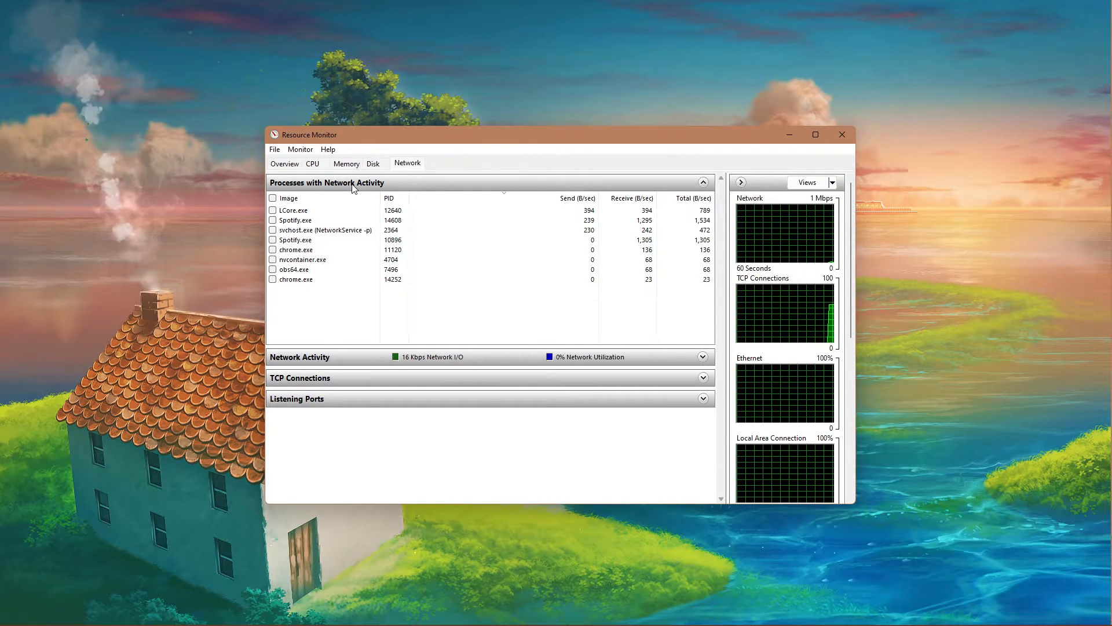
Inspect LCore.exe, chrome.exe and steam.exe among the network-active processes.
{"action": "left_click", "coordinate": [290, 220]}
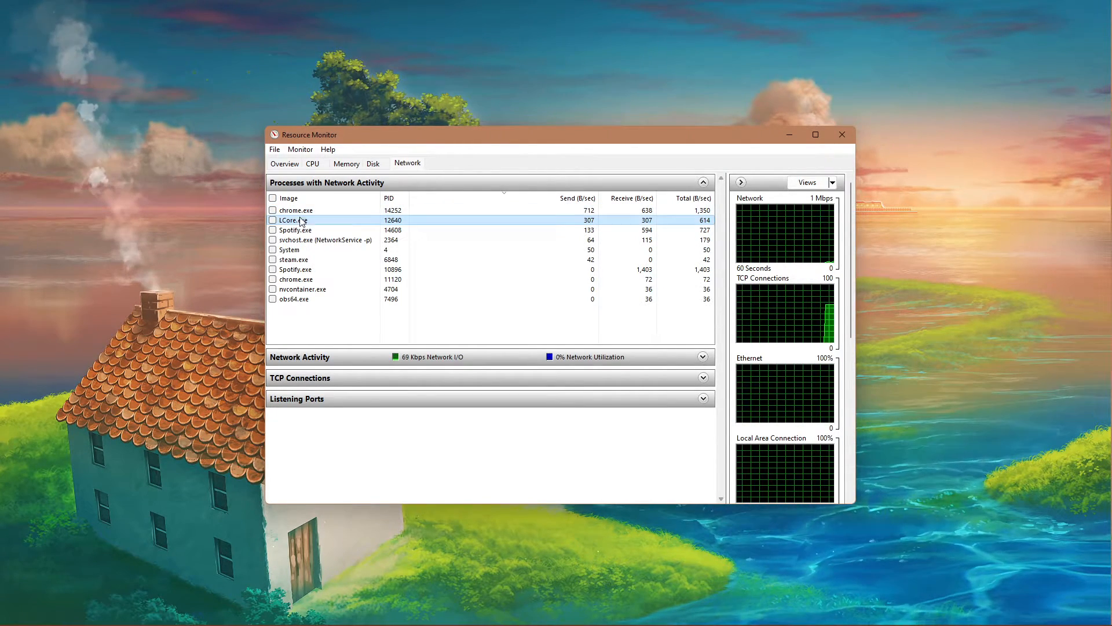
{"action": "left_click", "coordinate": [295, 230]}
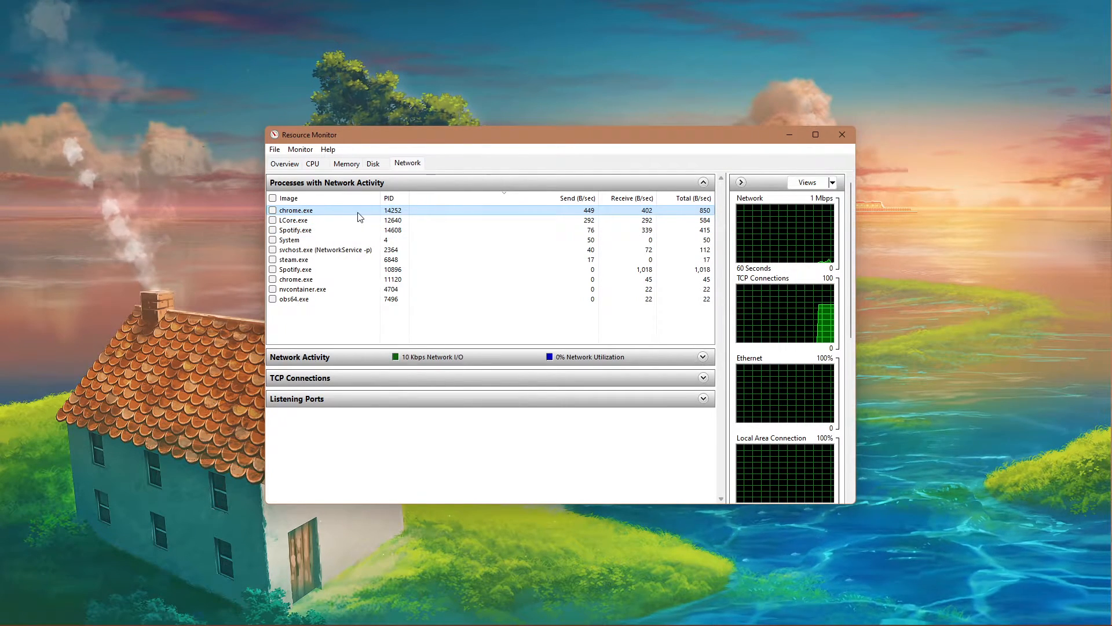
{"action": "right_click", "coordinate": [296, 209]}
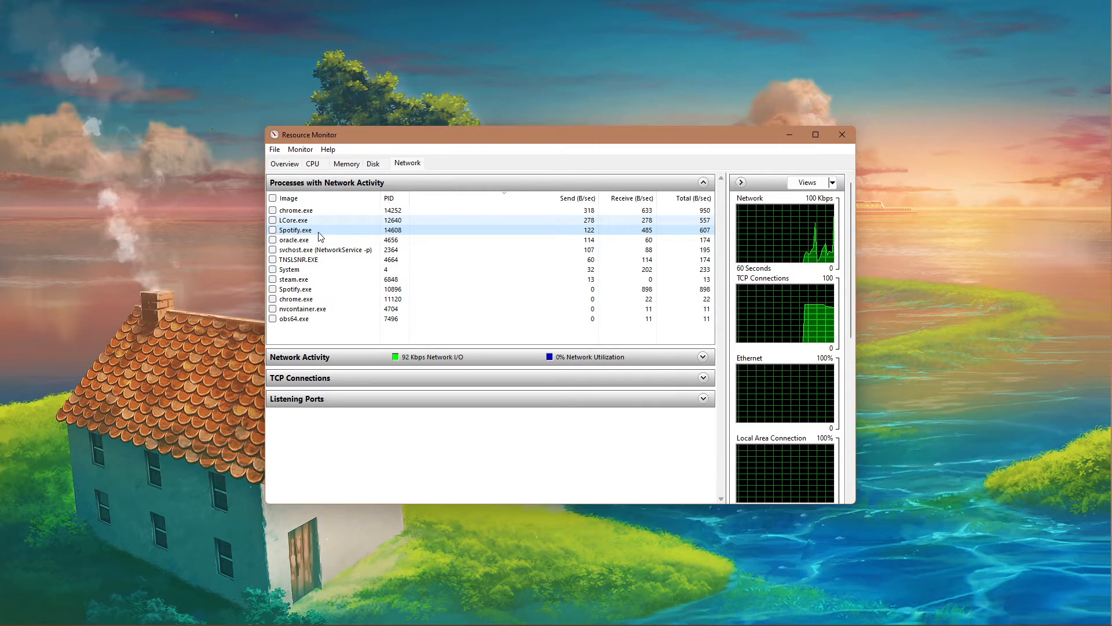
{"action": "left_click", "coordinate": [319, 279]}
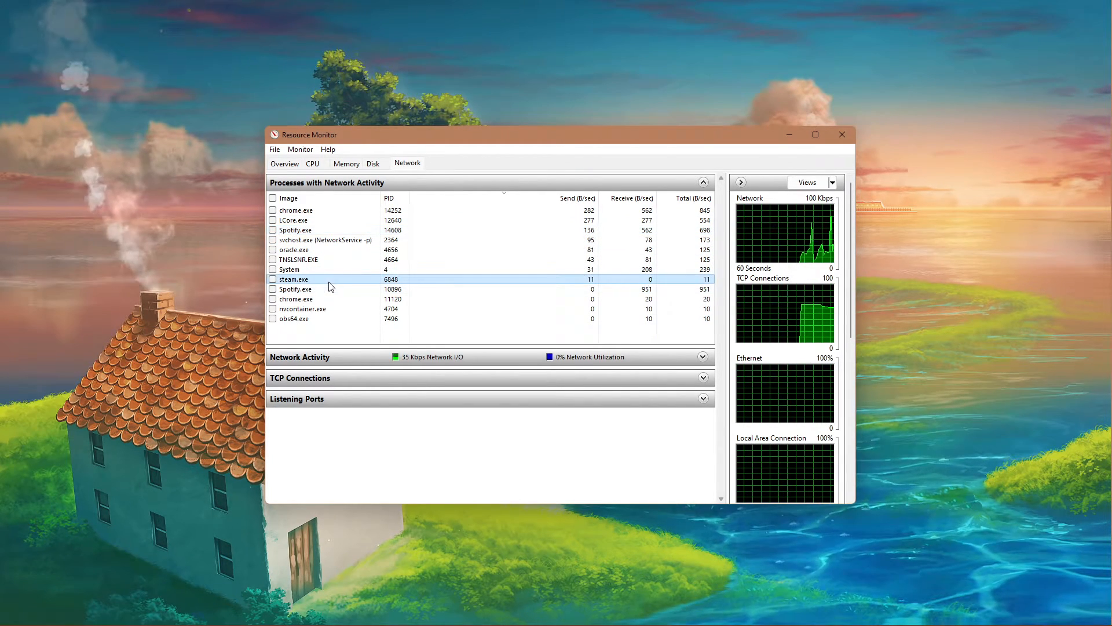
{"action": "right_click", "coordinate": [293, 279]}
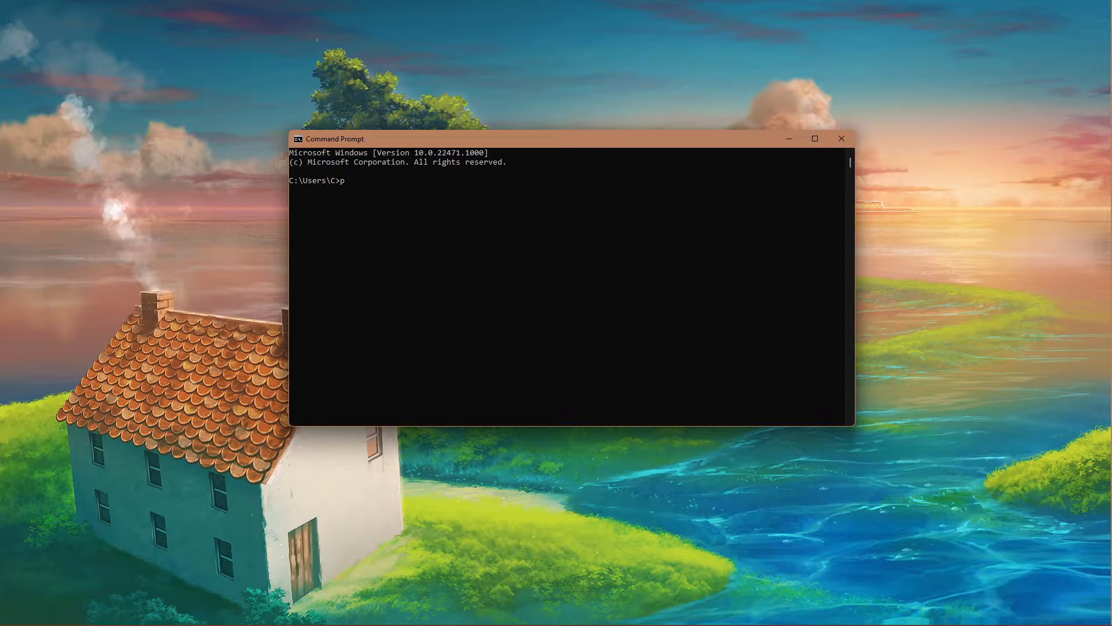
Ping google.com and highlight the 0% packet loss result.
{"action": "type", "text": "ing google.com"}
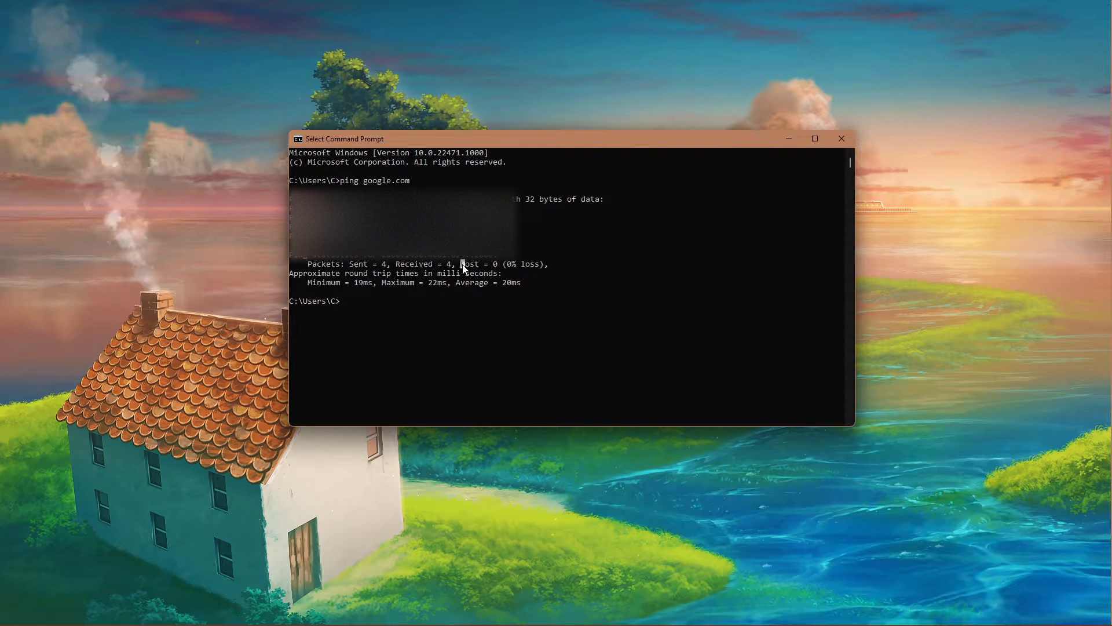
{"action": "double_click", "coordinate": [471, 263]}
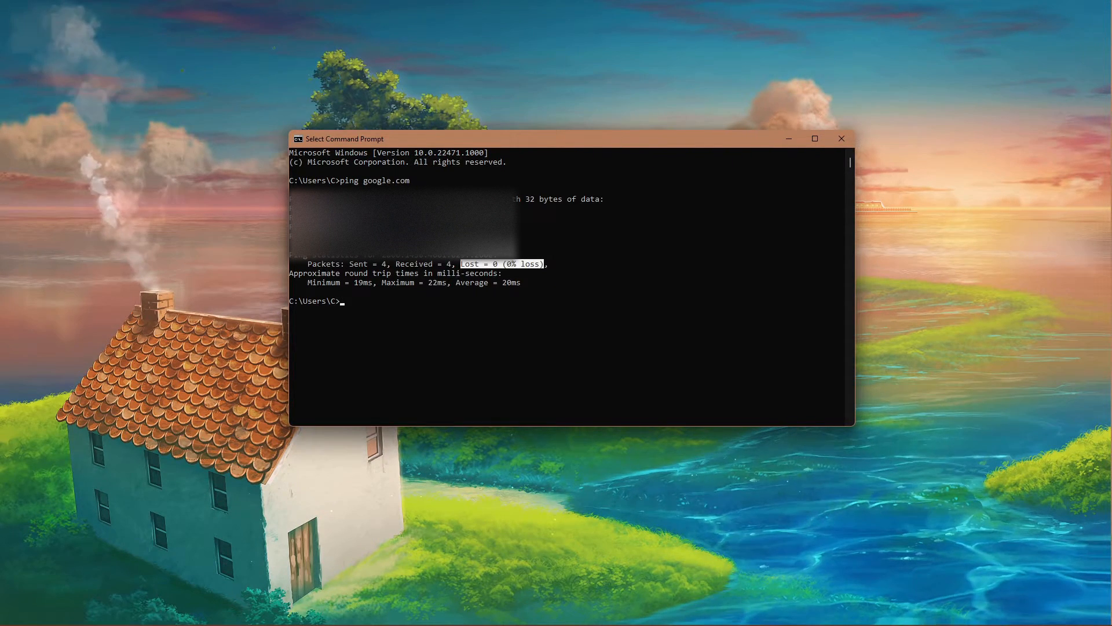
{"action": "type", "text": "i"}
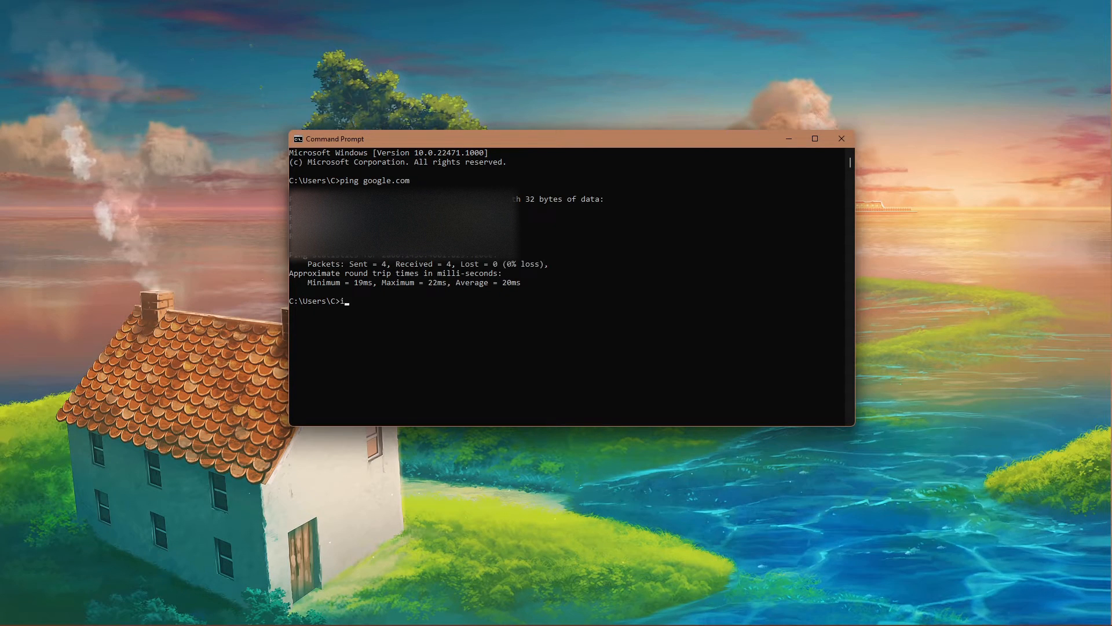
Run ipconfig /flushdns to clear the DNS cache, then exit Command Prompt.
{"action": "type", "text": "pconfig /fl"}
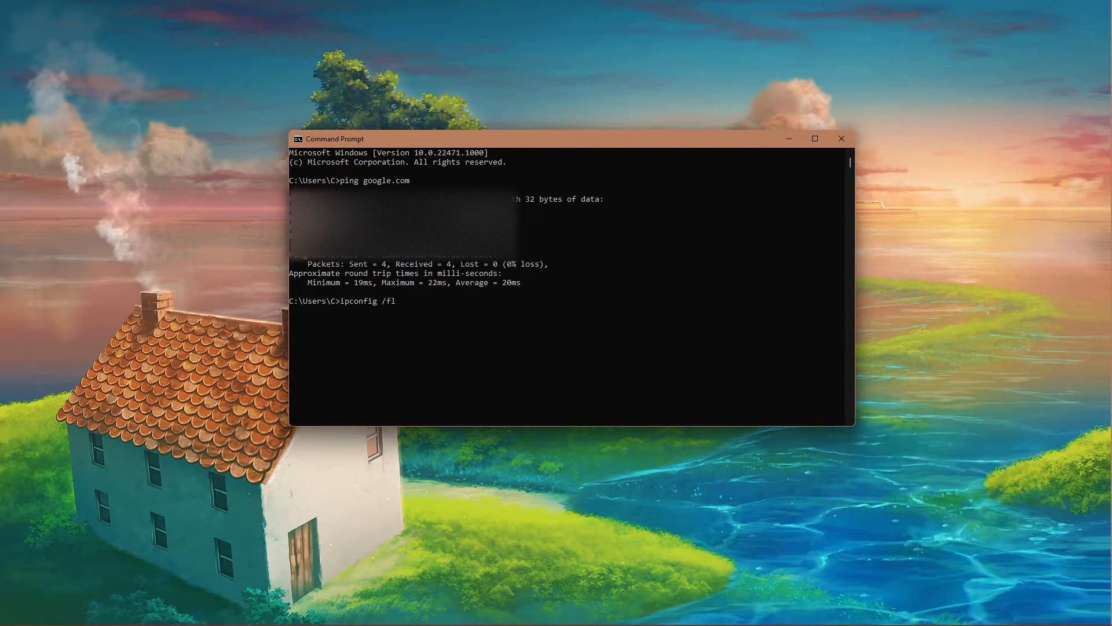
{"action": "type", "text": "ushdns"}
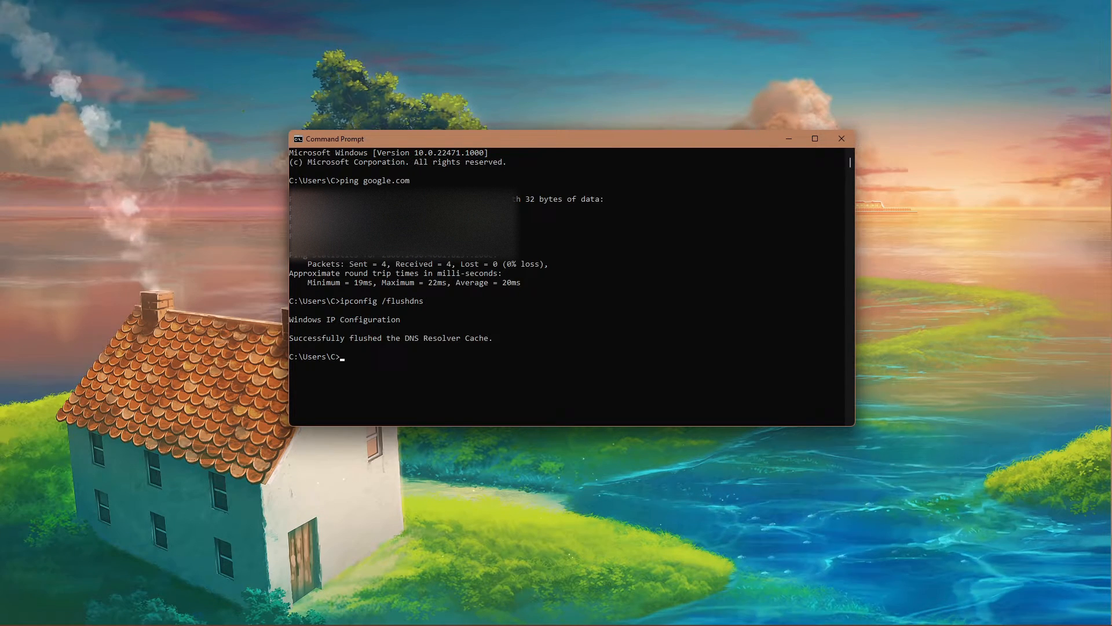
{"action": "type", "text": "ex"}
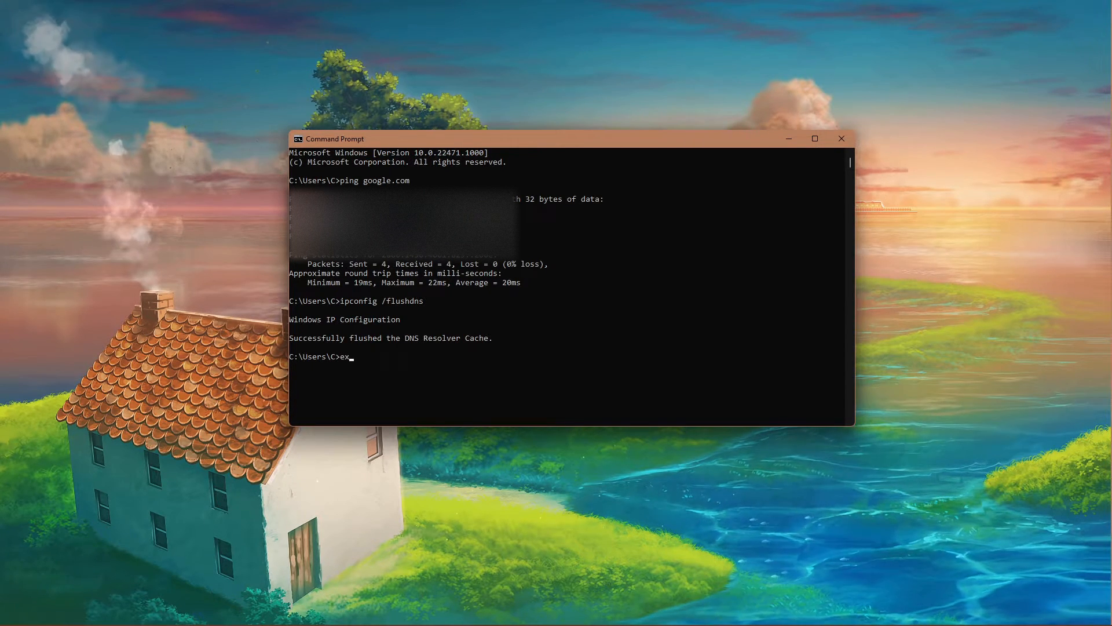
{"action": "left_click", "coordinate": [337, 612]}
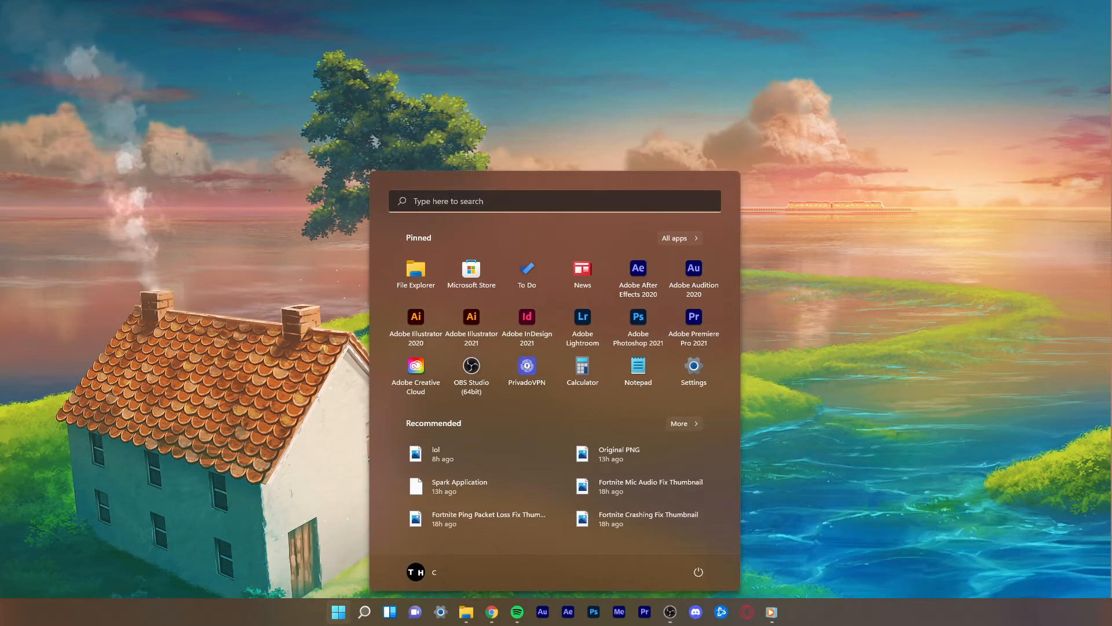
Reach the Wi-Fi Status window via Control Panel's Network and Sharing Center.
{"action": "type", "text": "control Panel"}
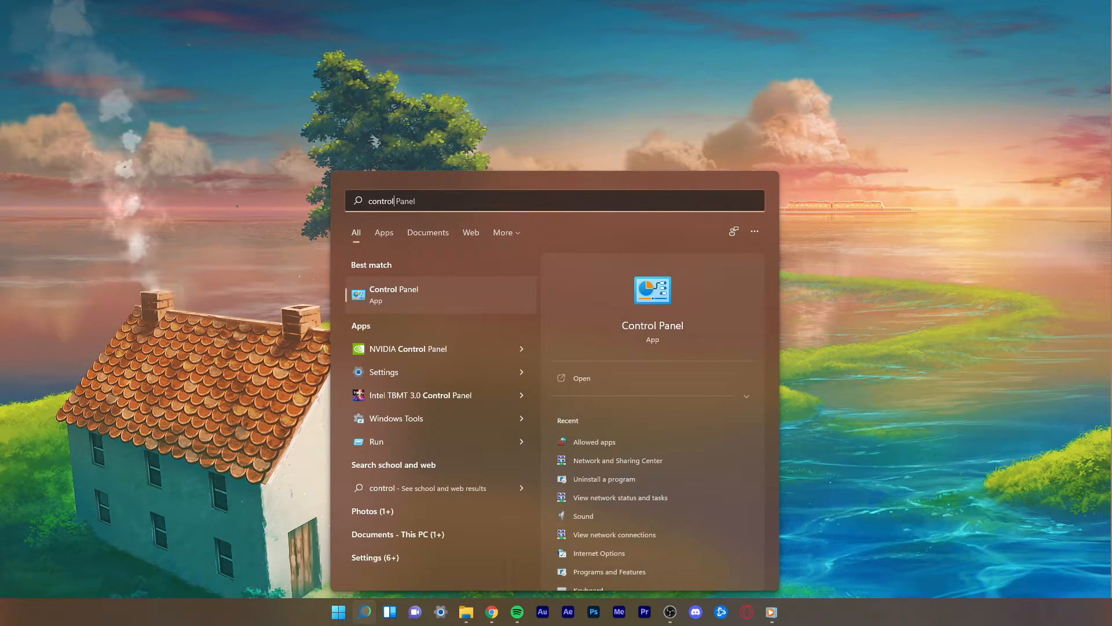
{"action": "left_click", "coordinate": [394, 293]}
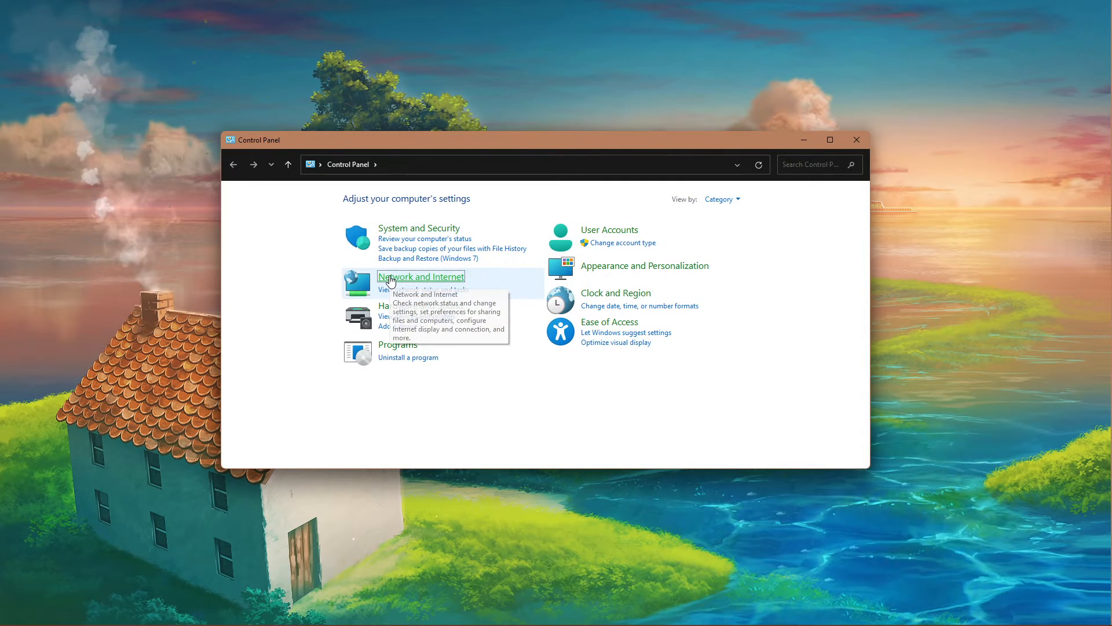
{"action": "left_click", "coordinate": [421, 276]}
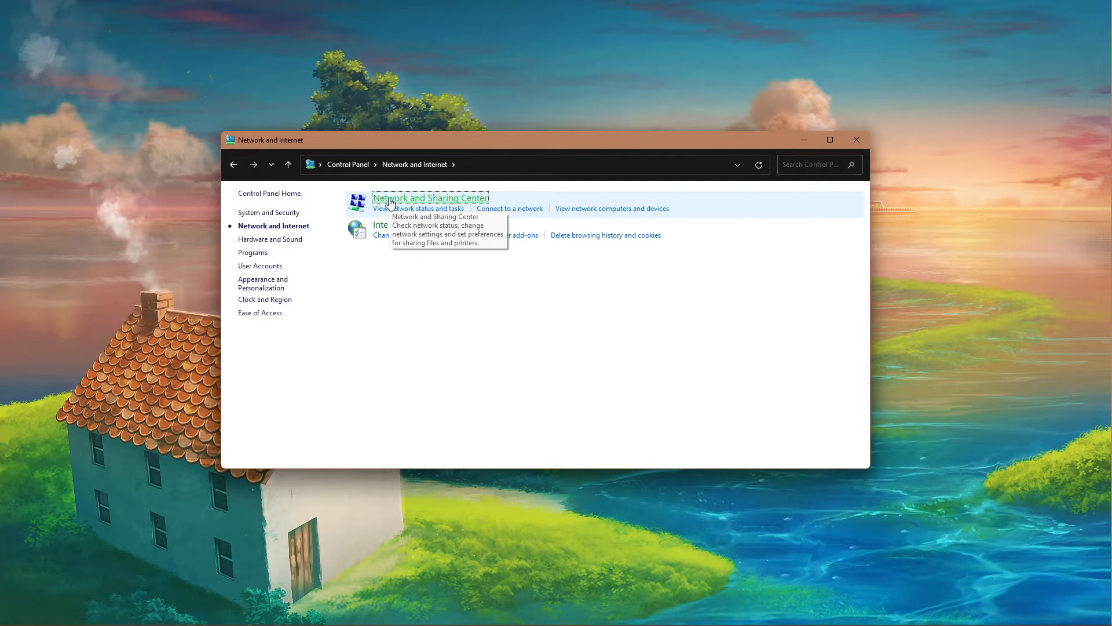
{"action": "left_click", "coordinate": [429, 197]}
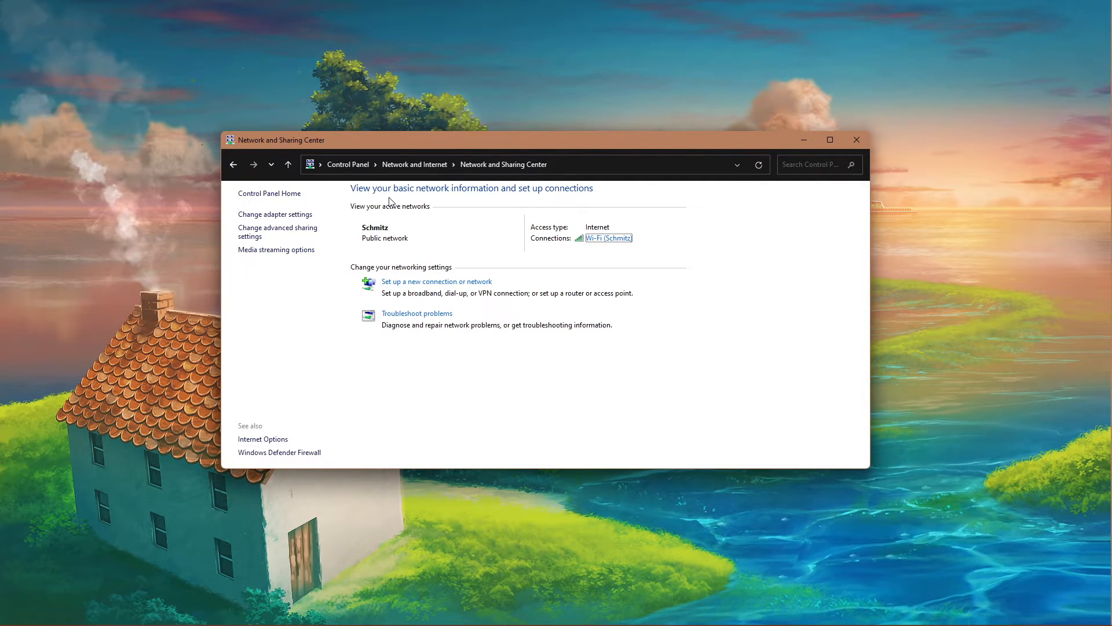
{"action": "left_click", "coordinate": [608, 237]}
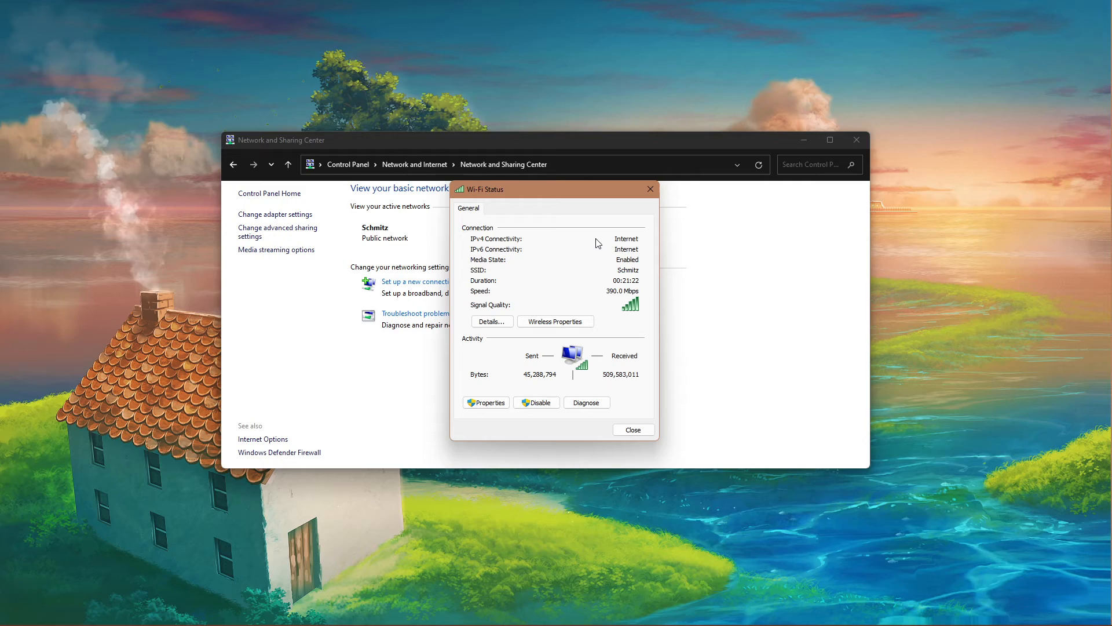
Set the Wi-Fi IPv4 DNS servers to 8.8.8.8 and 8.8.4.4 in the connection properties.
{"action": "left_click", "coordinate": [857, 139]}
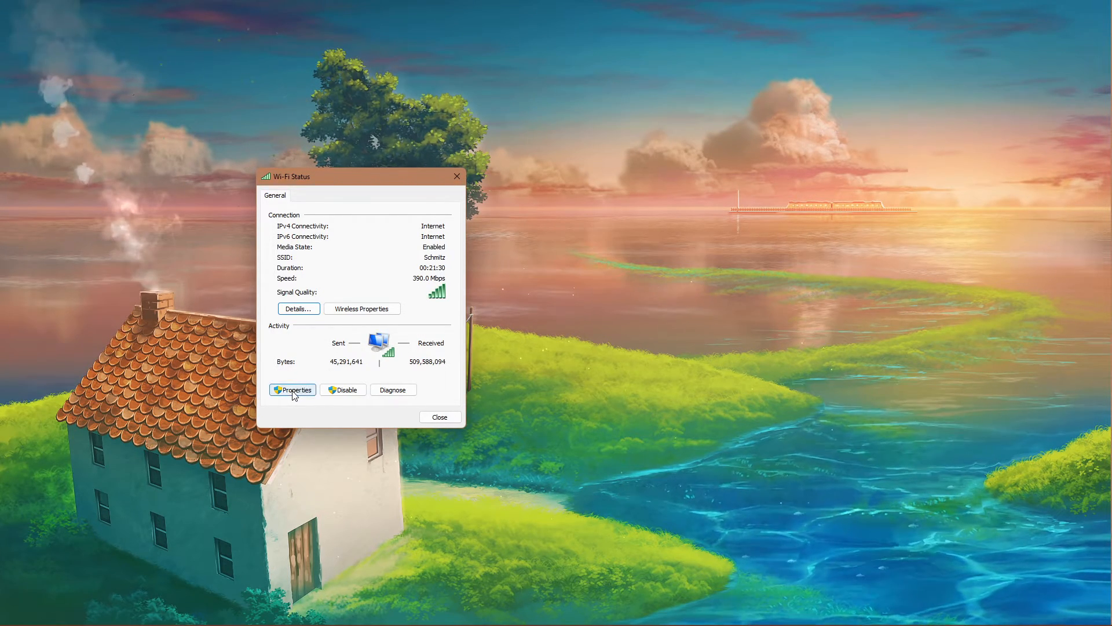
{"action": "left_click", "coordinate": [292, 389]}
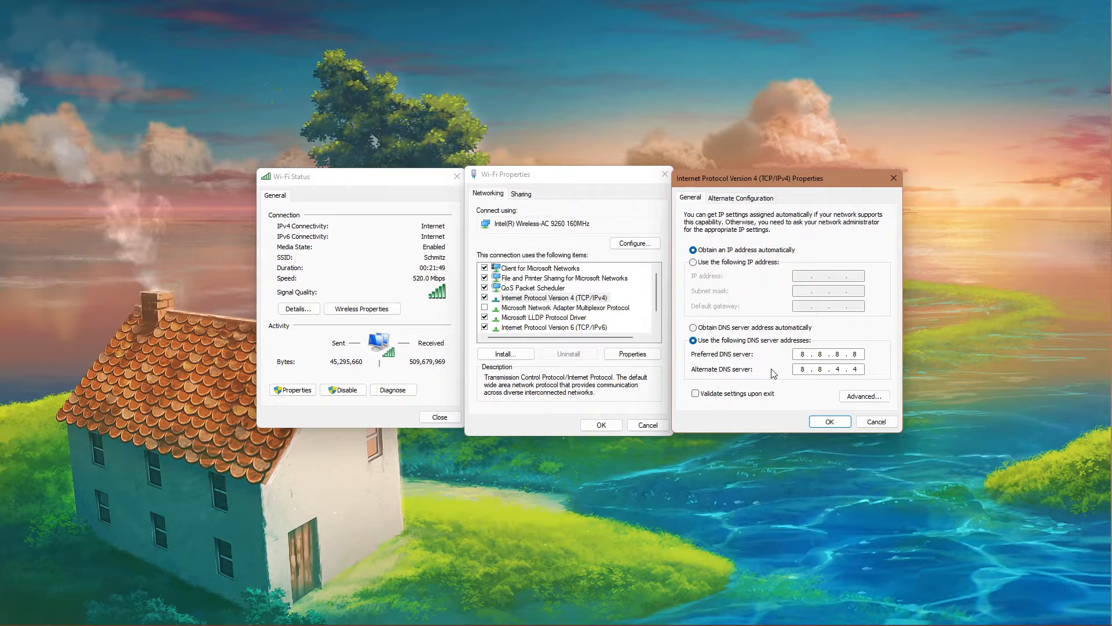
{"action": "left_click", "coordinate": [836, 368]}
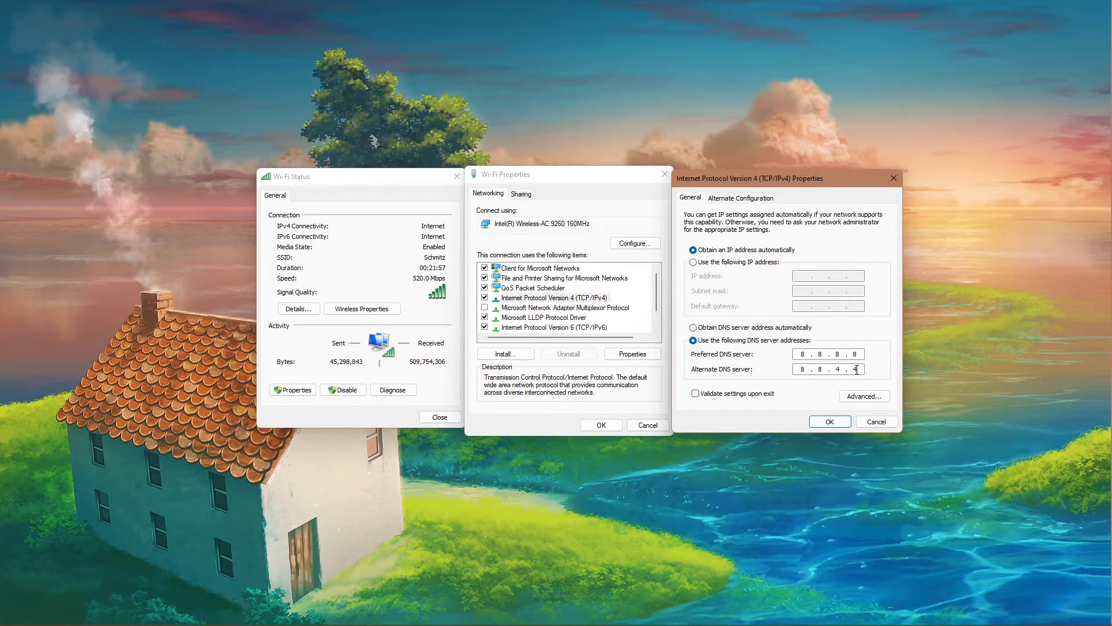
{"action": "left_click", "coordinate": [829, 420]}
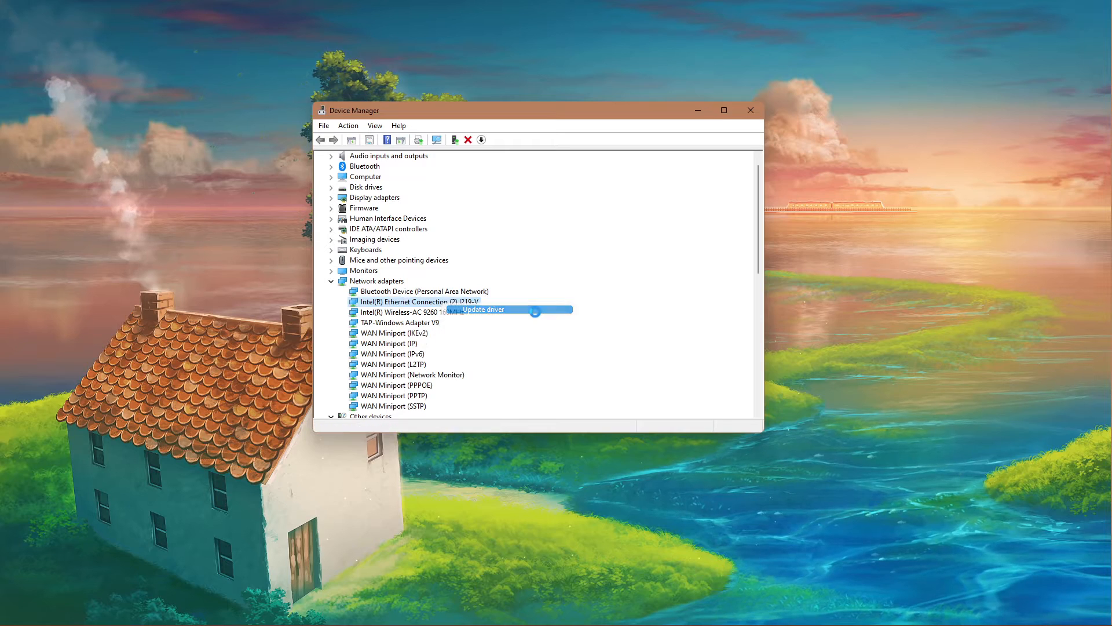
Have Windows search automatically for an updated Intel Ethernet driver, then search Start for 'update'.
{"action": "left_click", "coordinate": [482, 310]}
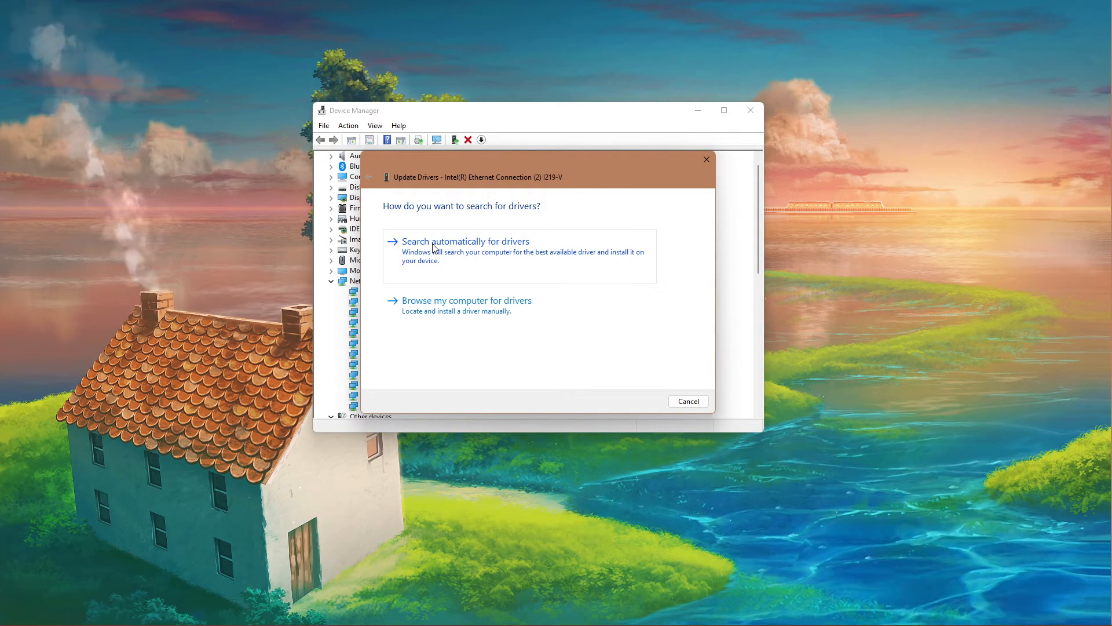
{"action": "left_click", "coordinate": [687, 401]}
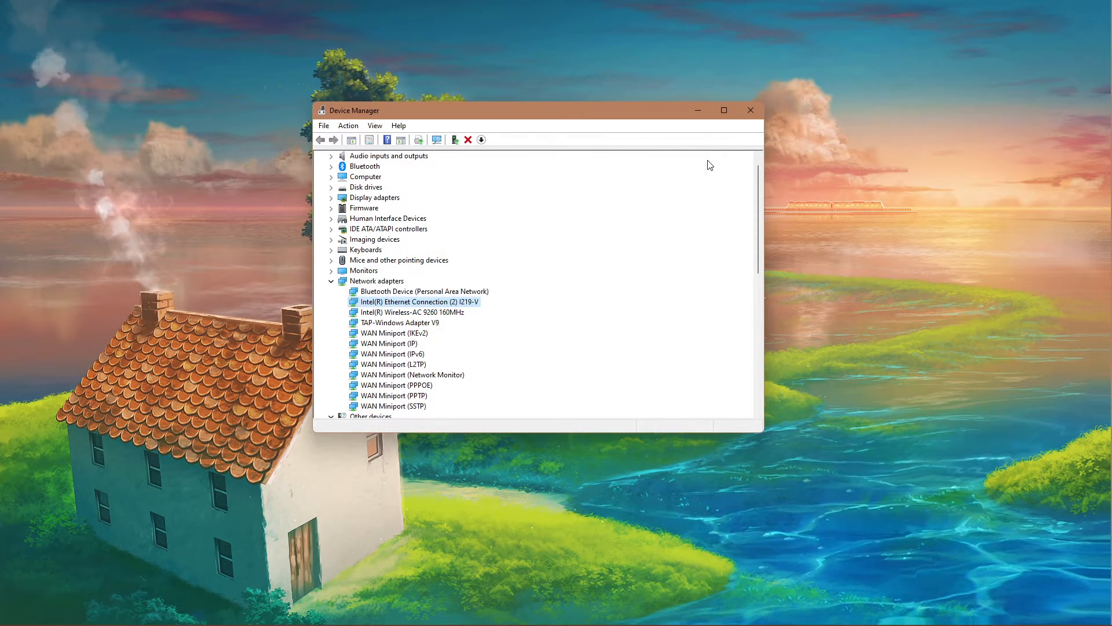
{"action": "type", "text": "update"}
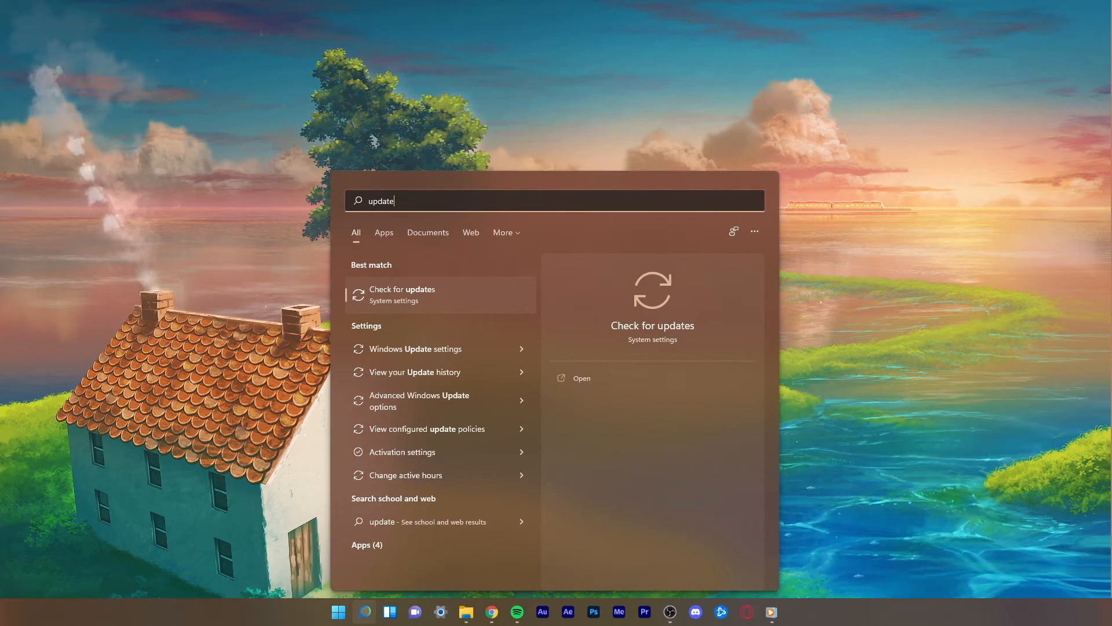
Run a fresh Windows Update check so it reports up to date, then close Settings.
{"action": "left_click", "coordinate": [402, 293]}
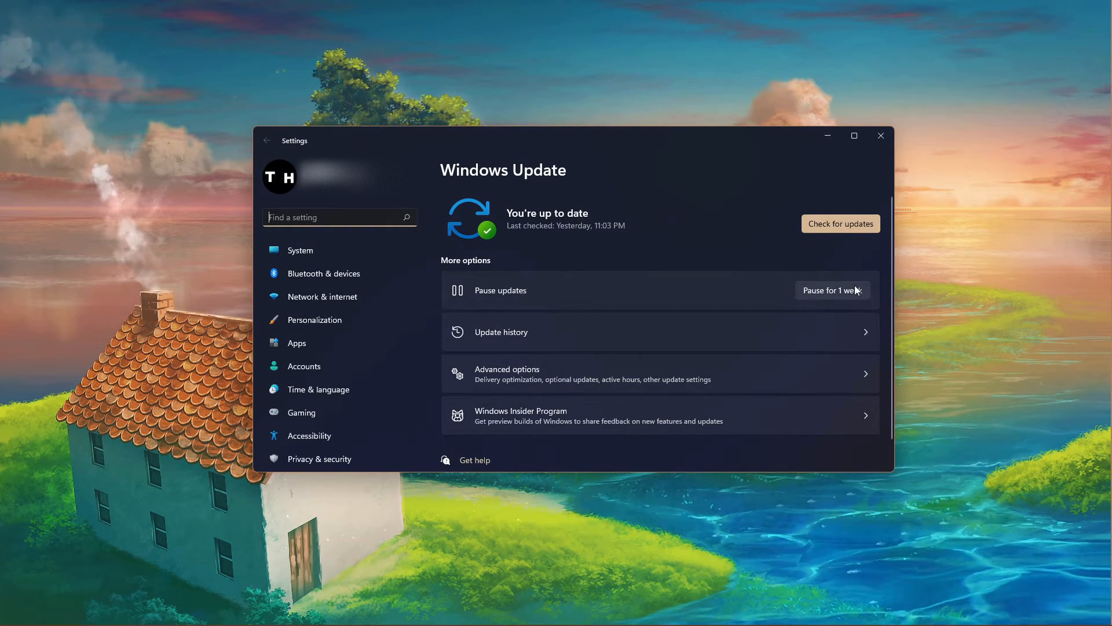
{"action": "left_click", "coordinate": [840, 223]}
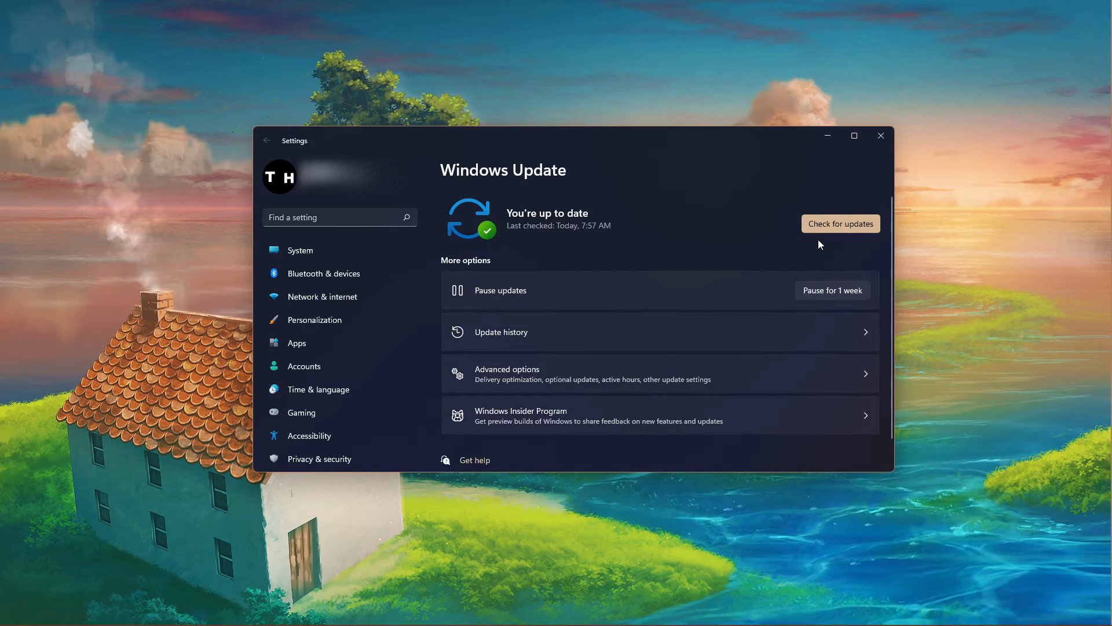
{"action": "mouse_move", "coordinate": [849, 194]}
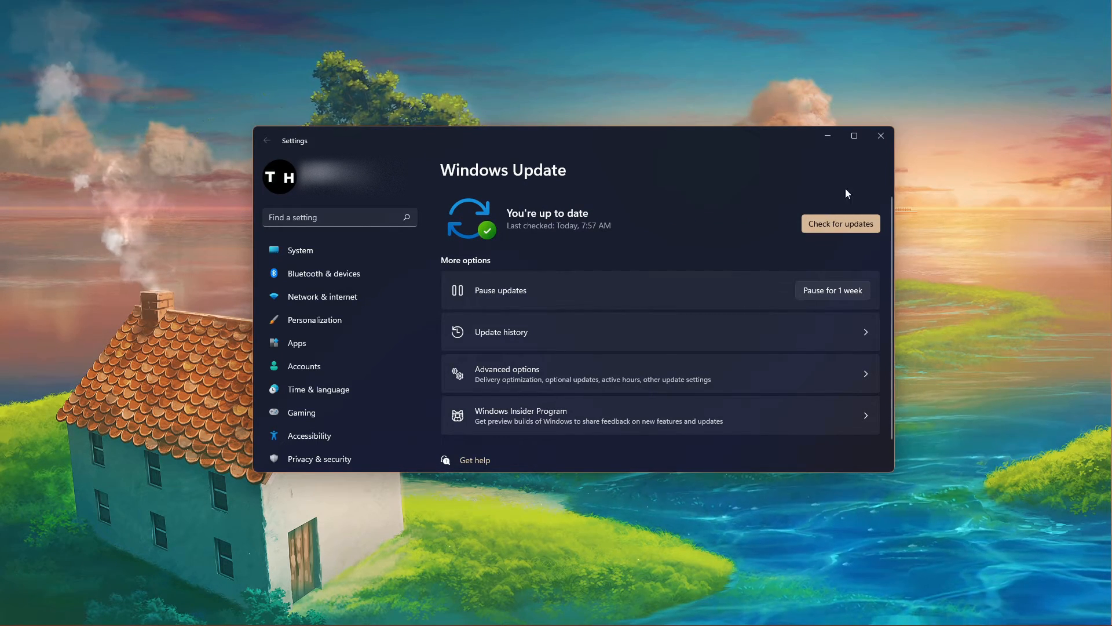
{"action": "left_click", "coordinate": [880, 136]}
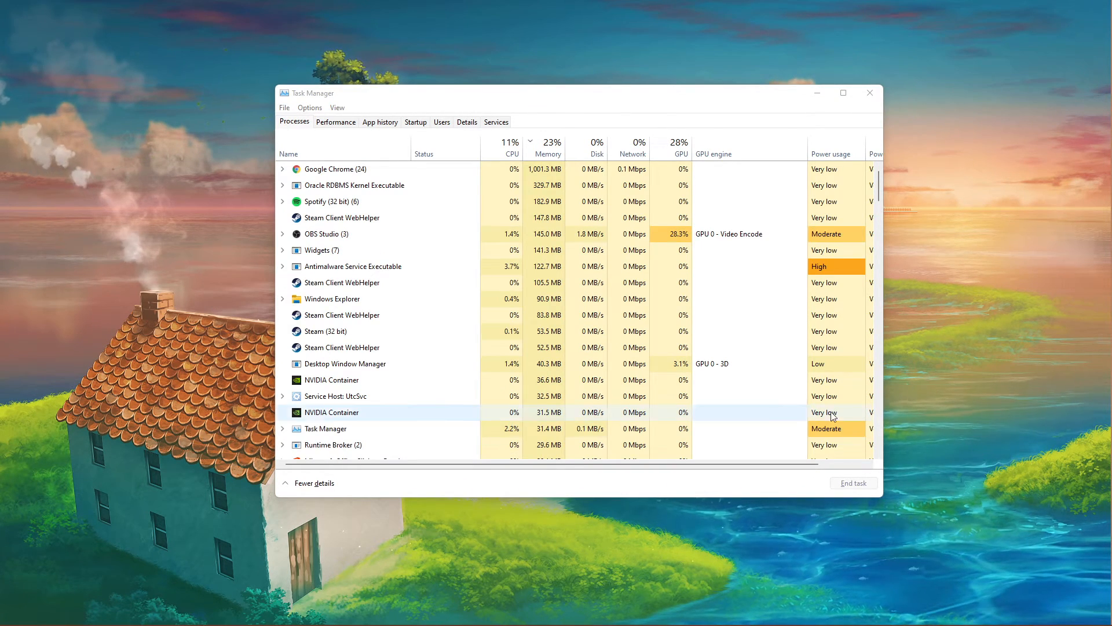
{"action": "mouse_move", "coordinate": [543, 149]}
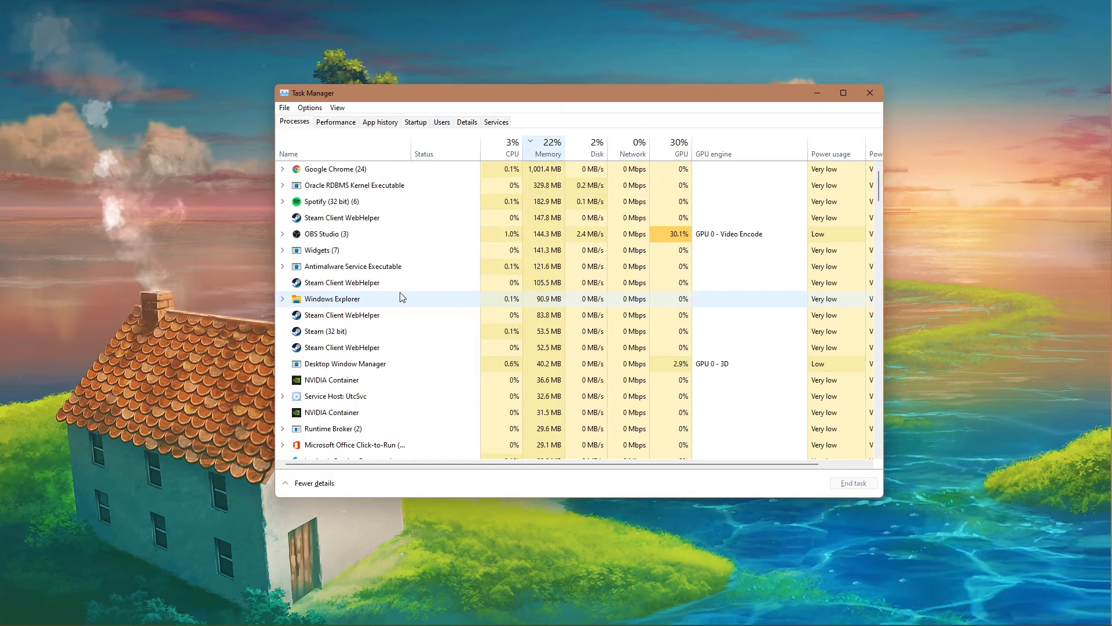
Scroll through Task Manager's memory-sorted process list down to the low-usage background services.
{"action": "scroll", "scroll_direction": "down", "scroll_amount": 3}
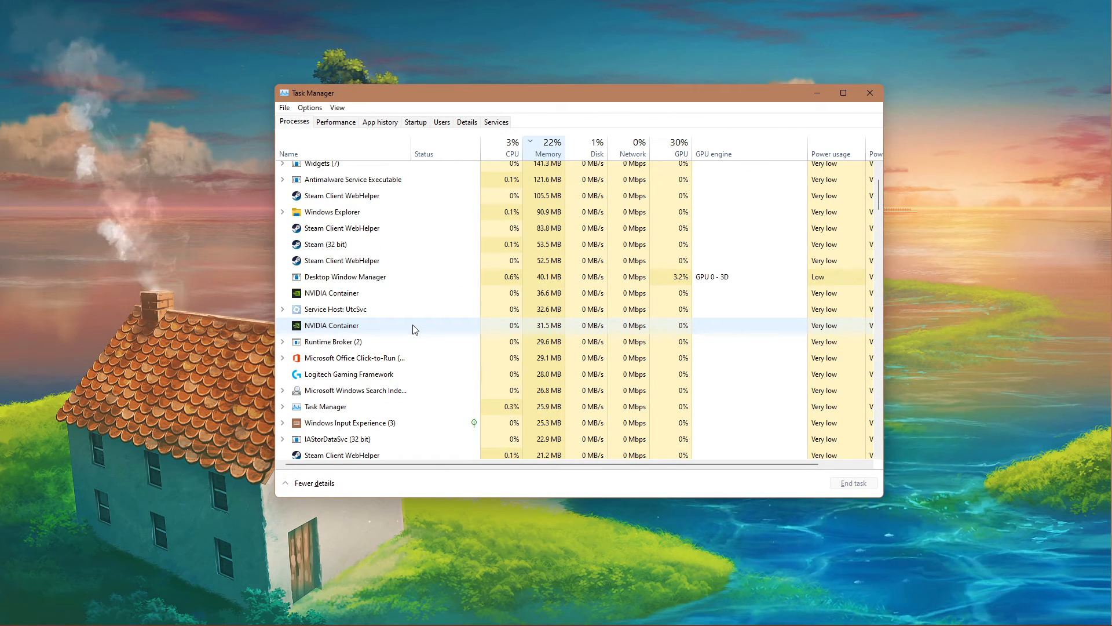
{"action": "scroll", "scroll_direction": "down", "scroll_amount": 3}
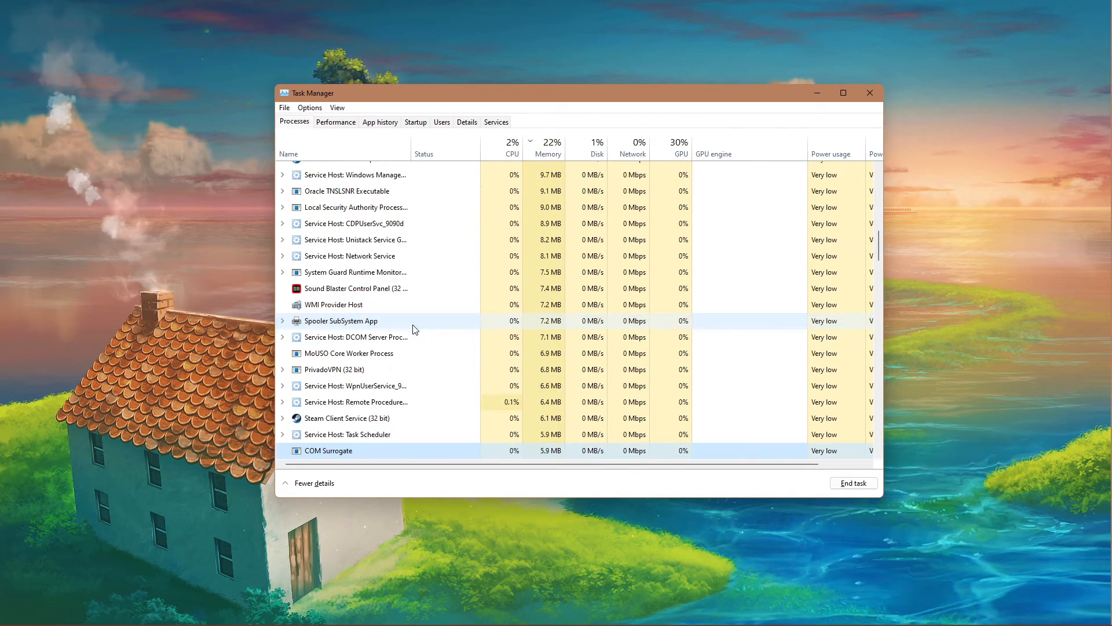